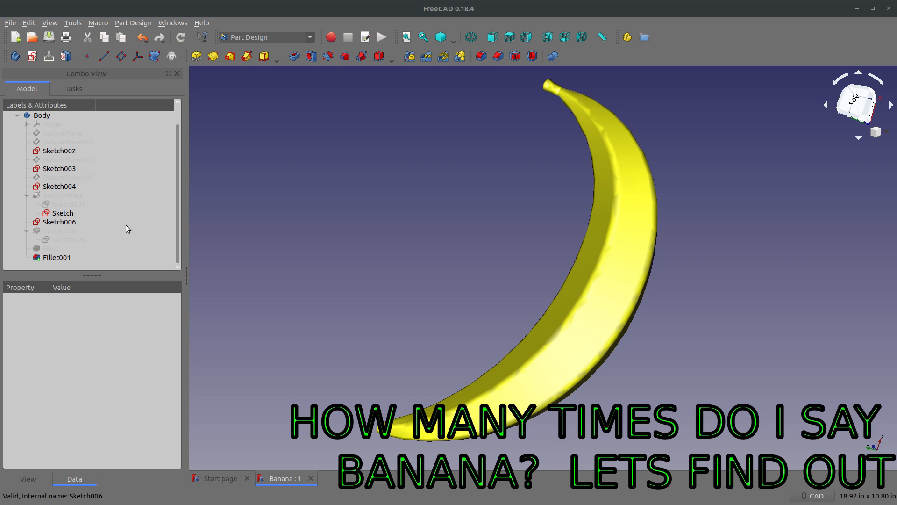
pyautogui.moveTo(137, 246)
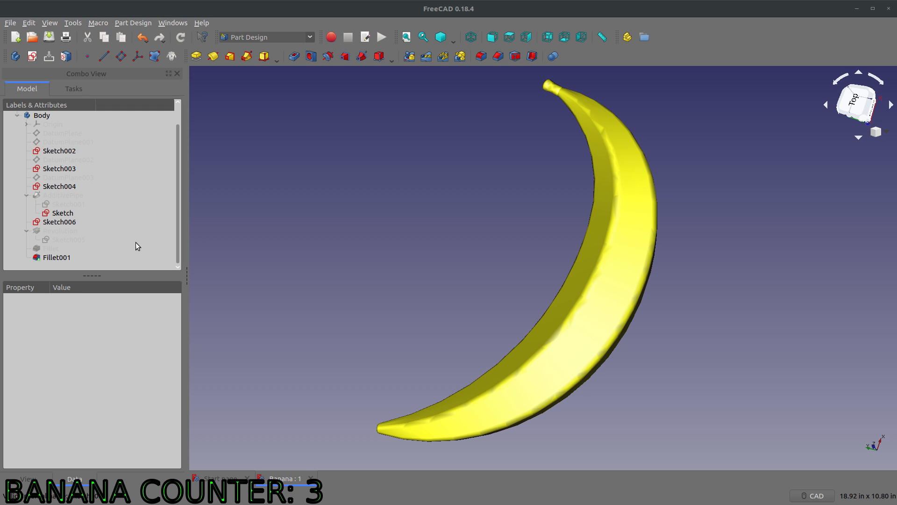
pyautogui.moveTo(478, 351)
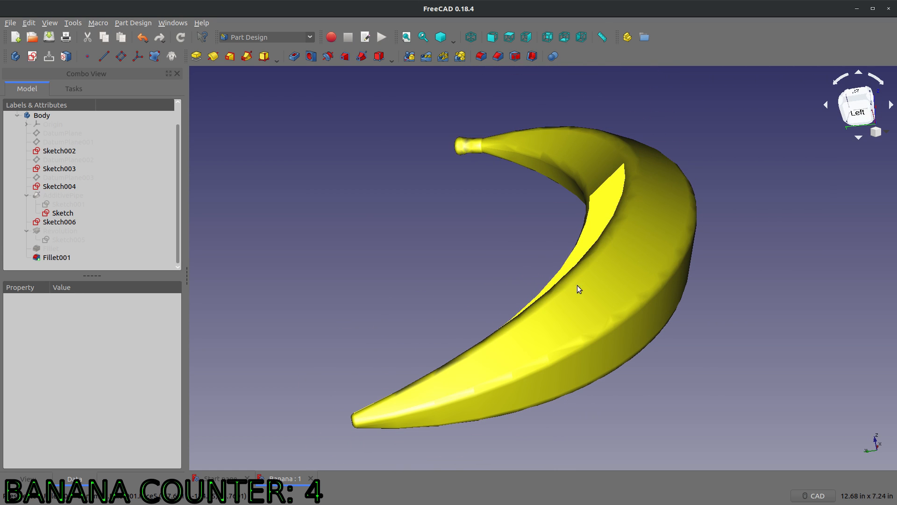
# Create a new document with a body and a sketch placed on the XY_Plane.
pyautogui.scroll(-3)
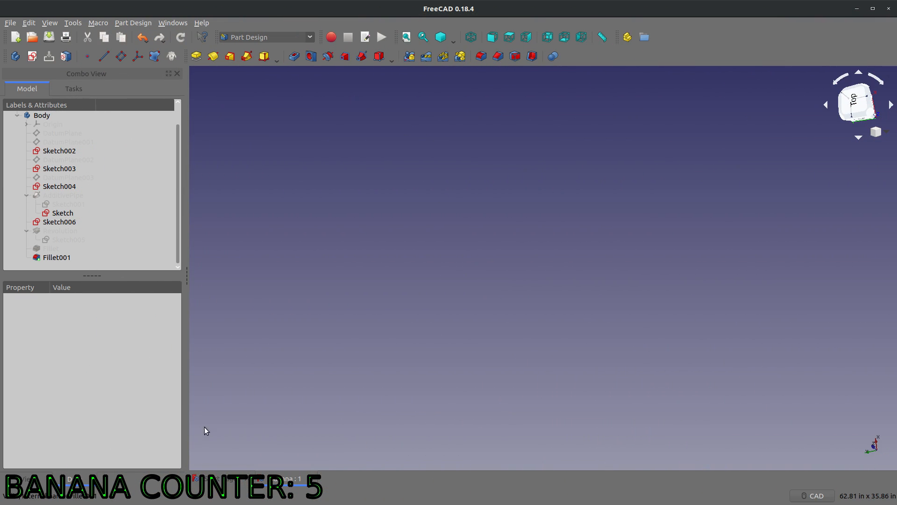
pyautogui.click(16, 37)
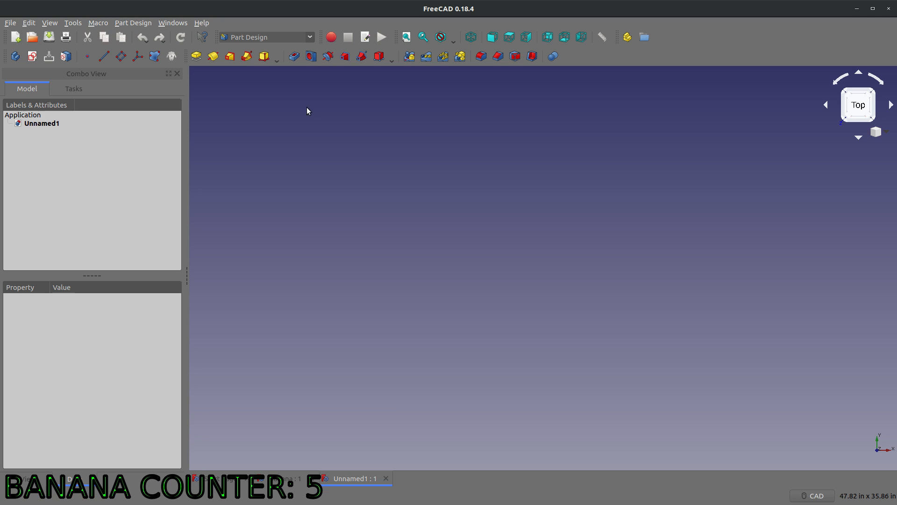
pyautogui.moveTo(149, 177)
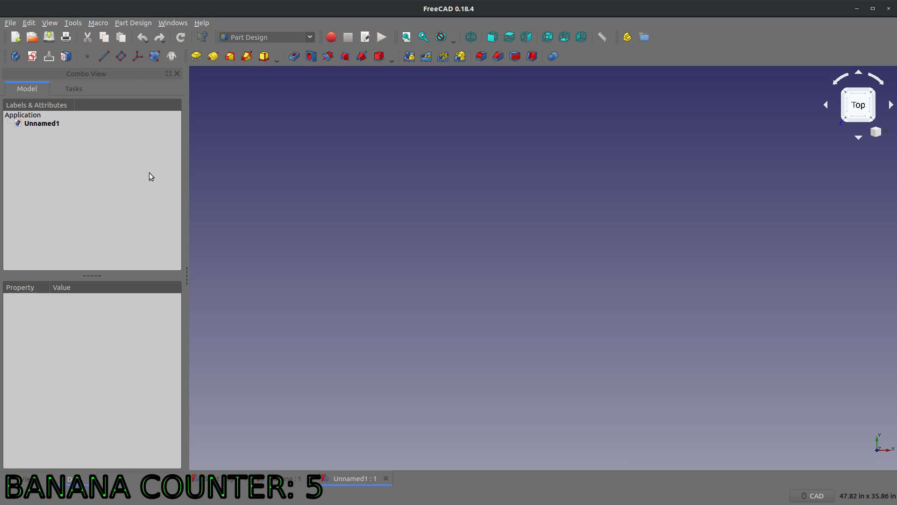
pyautogui.click(31, 56)
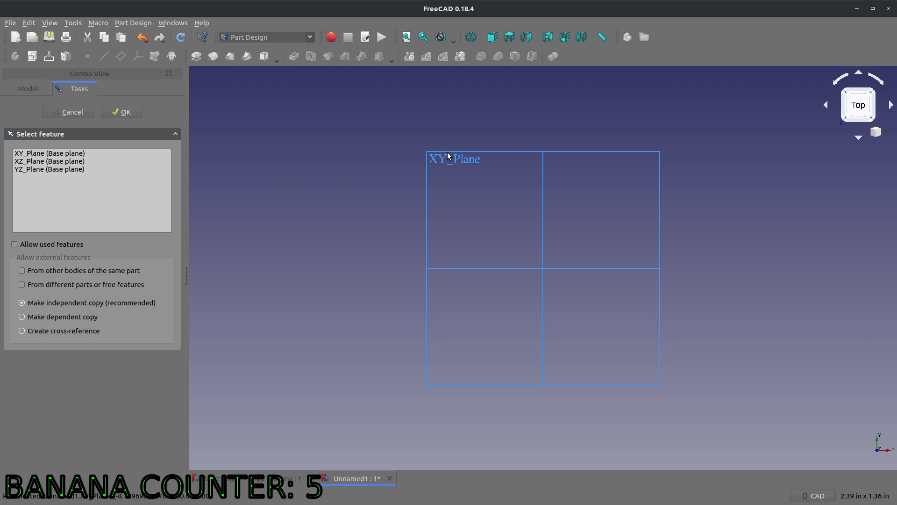
pyautogui.click(121, 111)
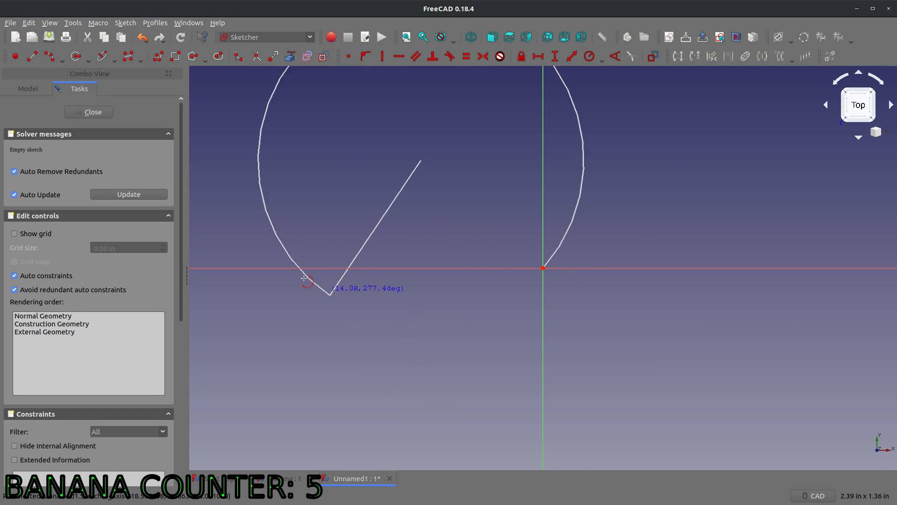
# Draw the centre arc under the origin and give it a 6 in radius.
pyautogui.click(62, 56)
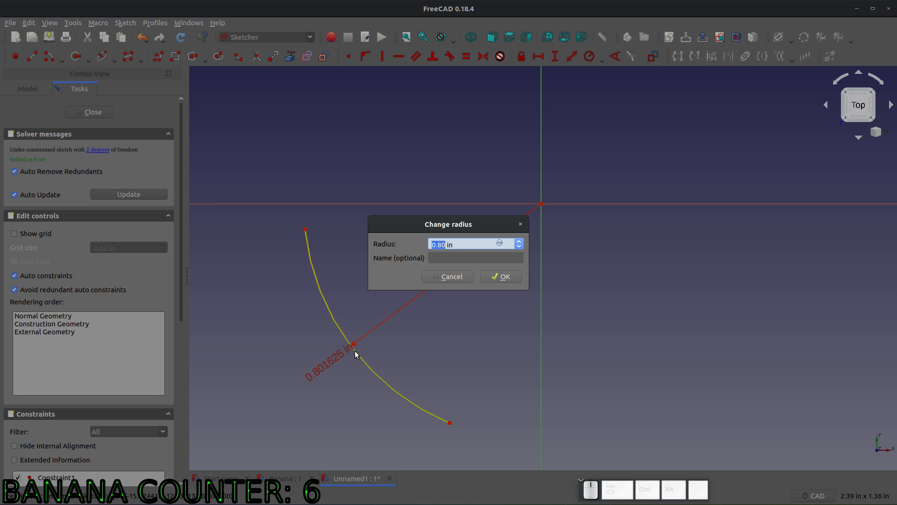
pyautogui.click(499, 276)
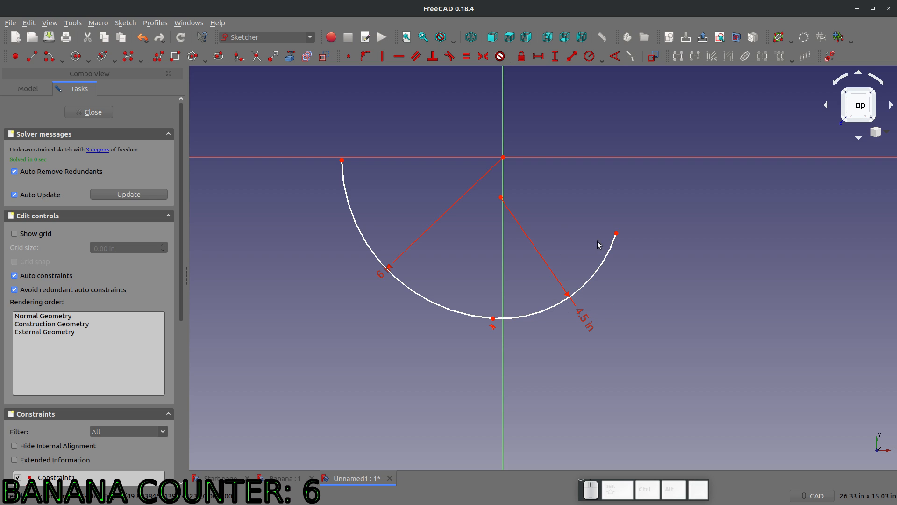
pyautogui.moveTo(621, 232)
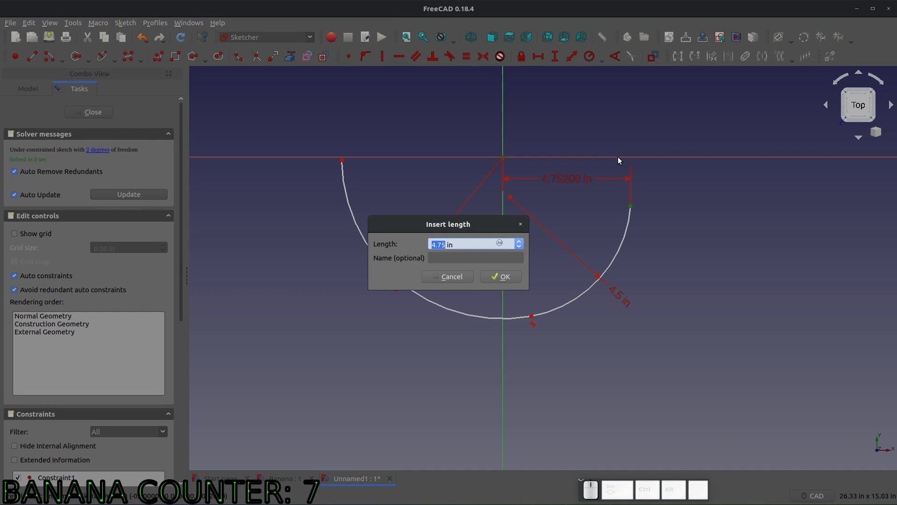
# Constrain the arc endpoints with 4.75 in and 6 in horizontal and 2.4 in vertical offsets.
pyautogui.click(499, 277)
pyautogui.write('6')
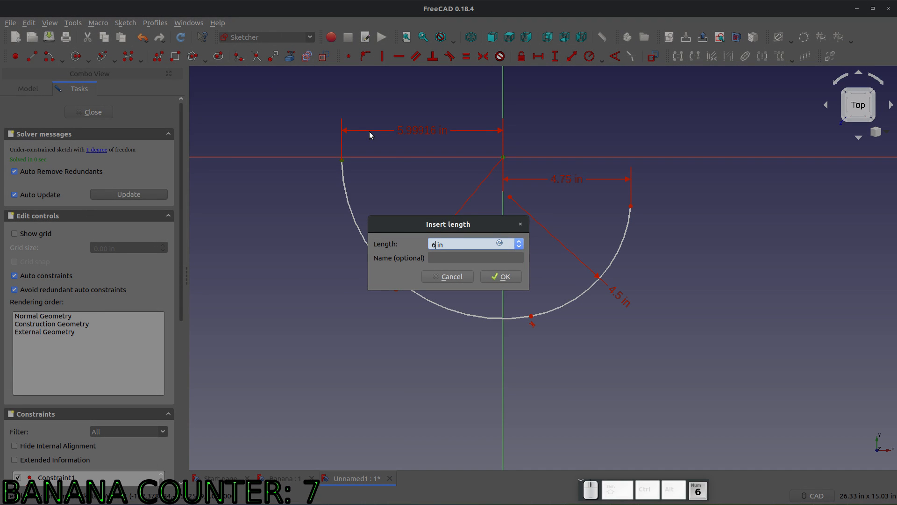
pyautogui.click(499, 276)
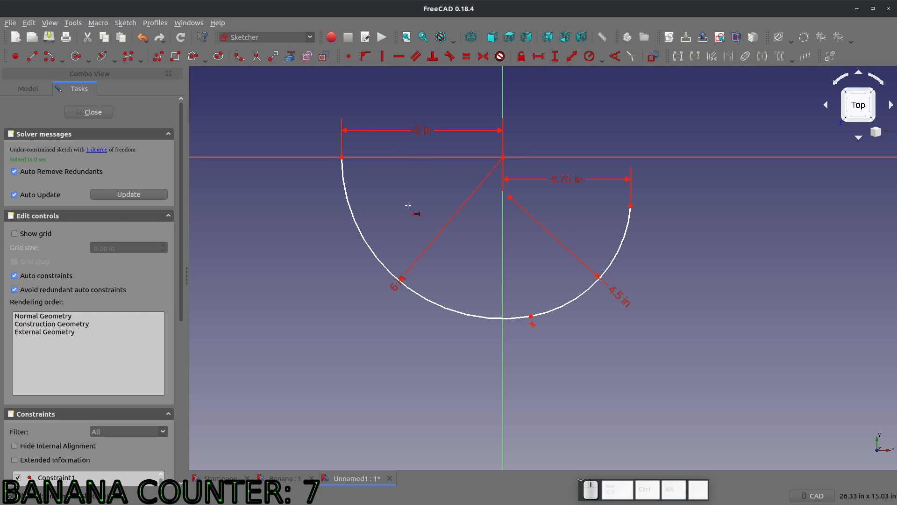
pyautogui.moveTo(348, 179)
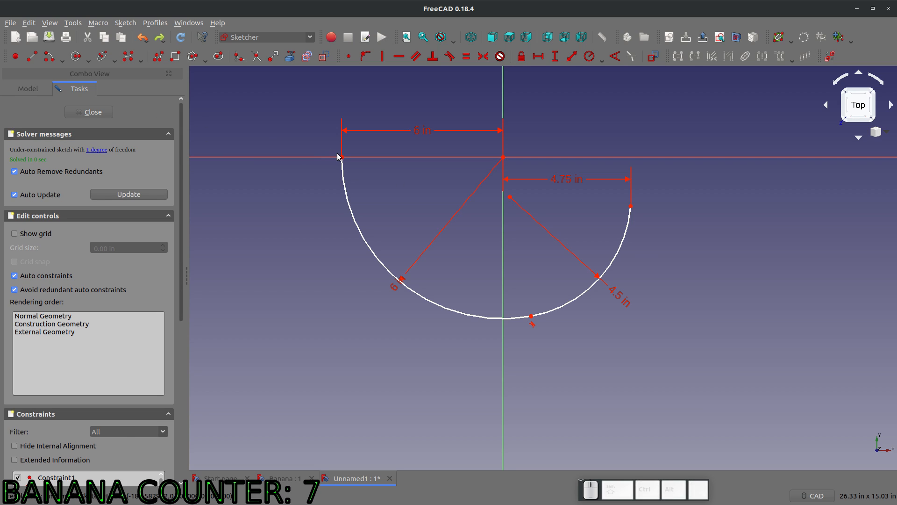
pyautogui.moveTo(630, 197)
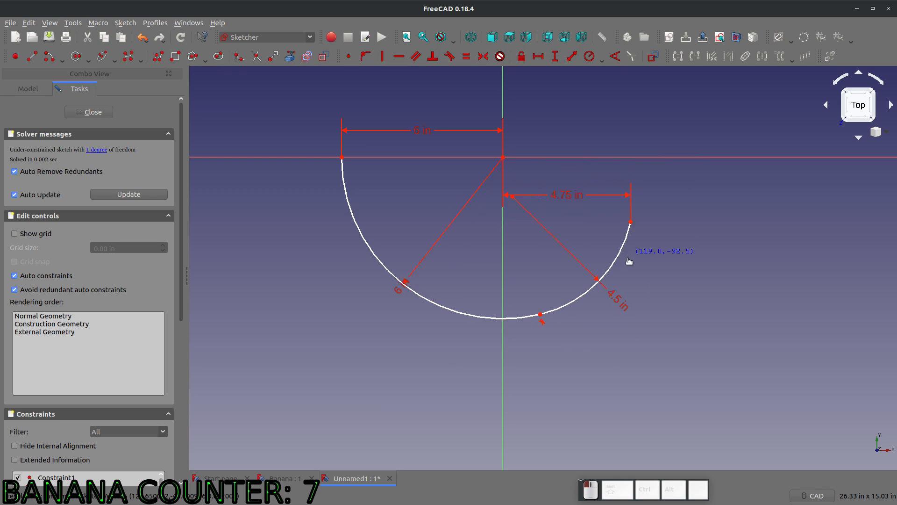
pyautogui.moveTo(644, 223)
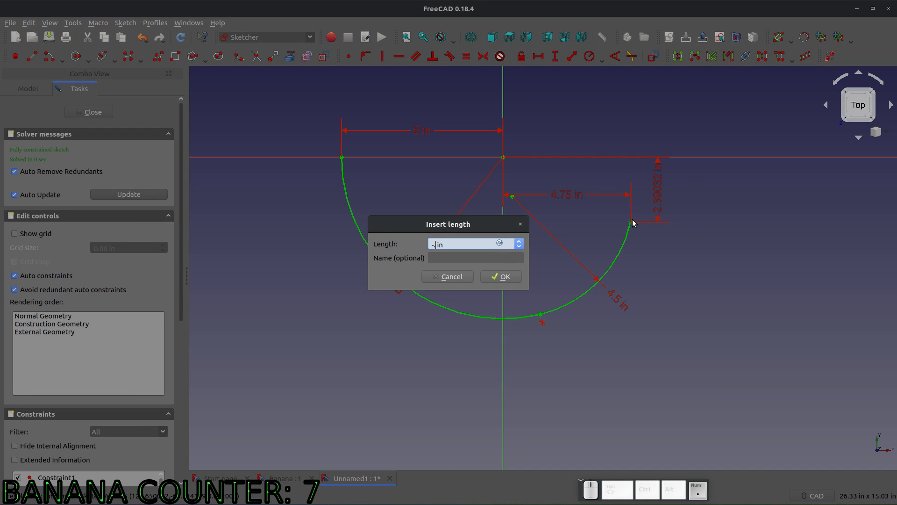
pyautogui.write('2')
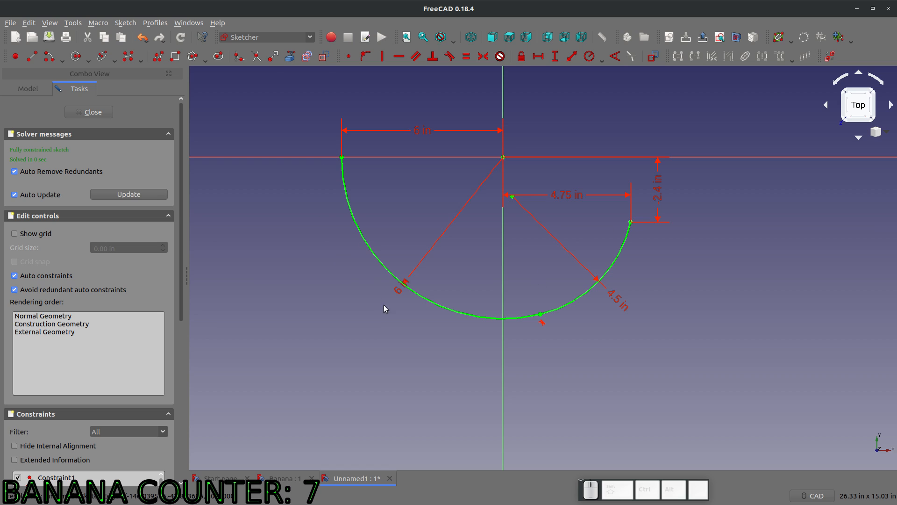
pyautogui.moveTo(577, 250)
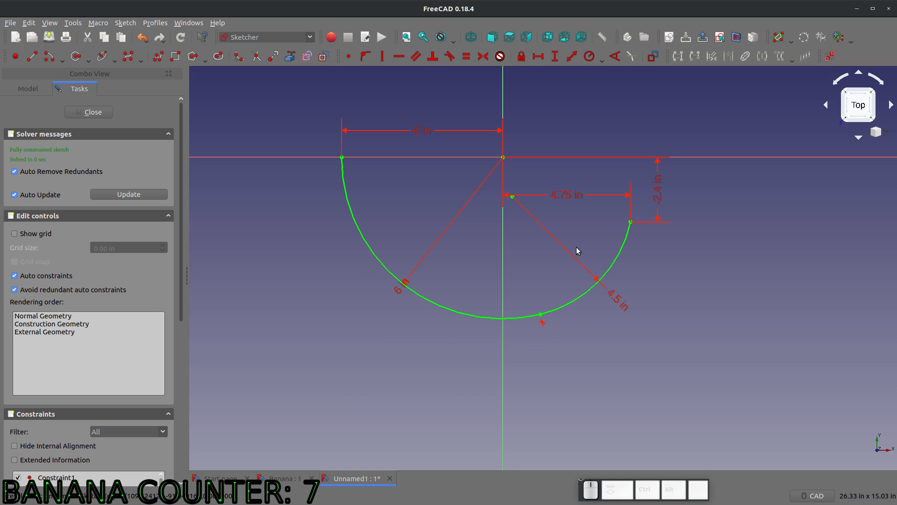
# Leave the arc sketch and expand the Body to reveal its origin planes.
pyautogui.click(88, 111)
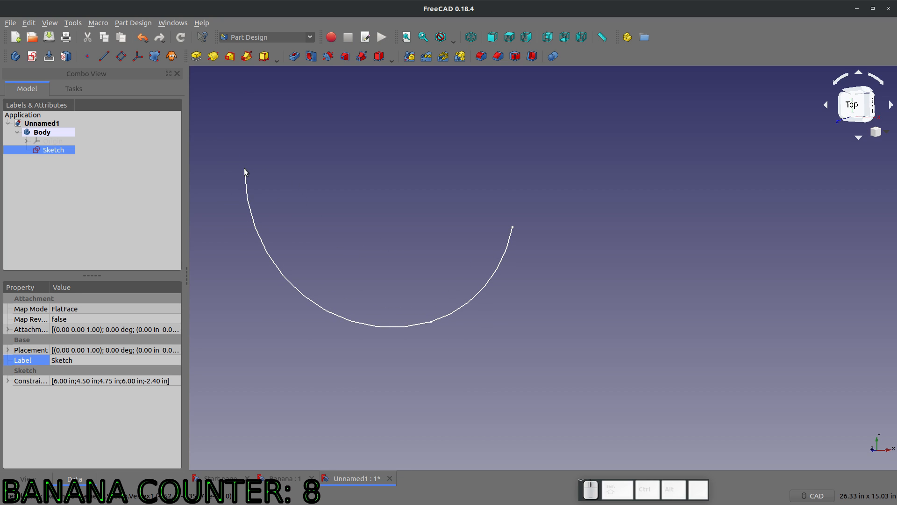
pyautogui.moveTo(256, 175)
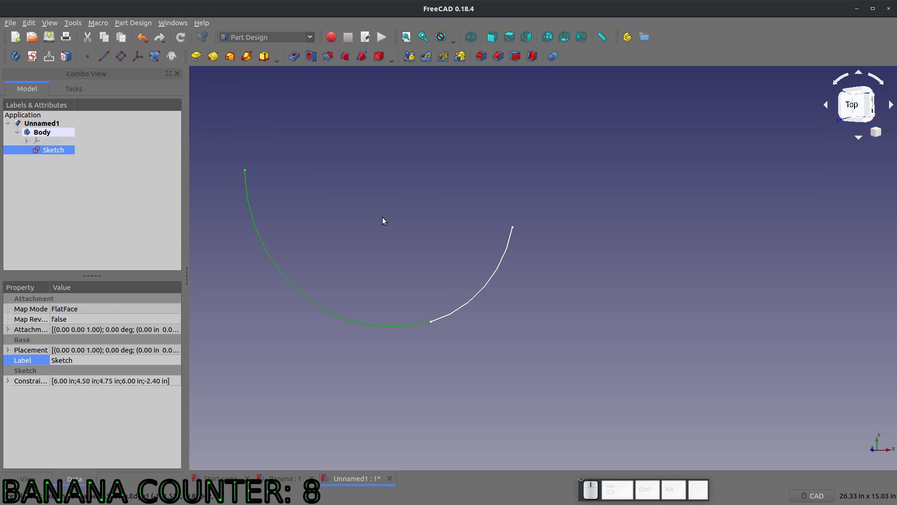
pyautogui.moveTo(302, 186)
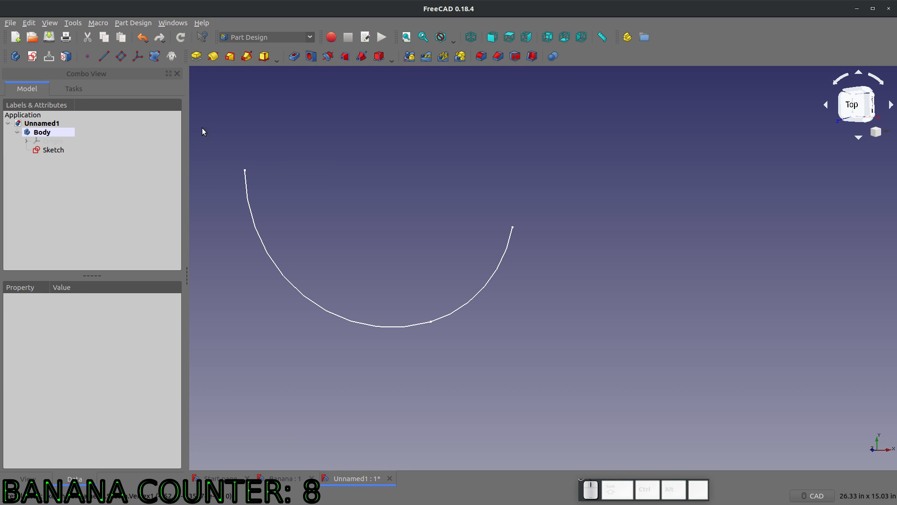
pyautogui.click(17, 132)
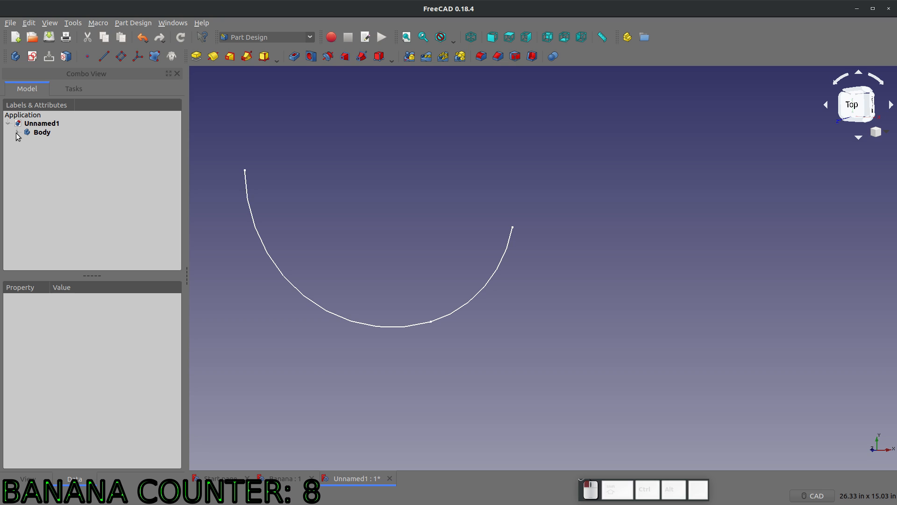
pyautogui.click(18, 132)
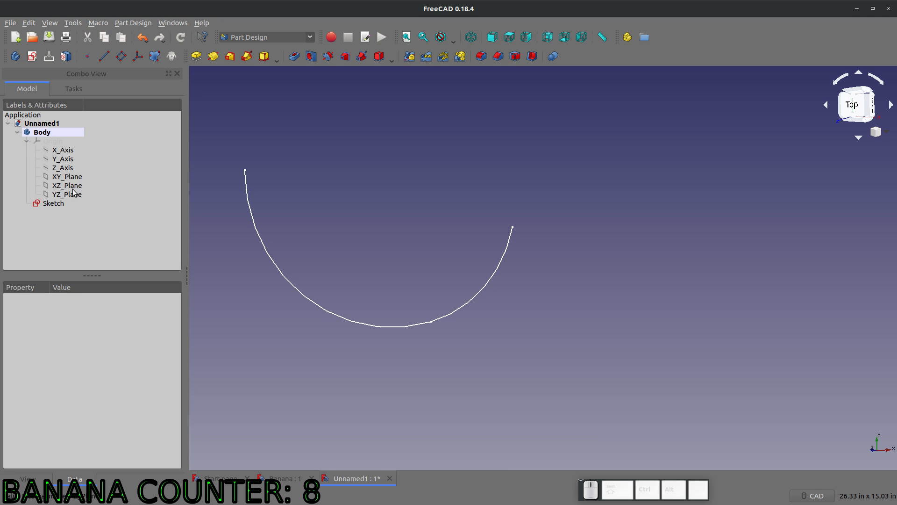
# Begin a new empty sketch on another origin plane for the profile.
pyautogui.doubleClick(53, 203)
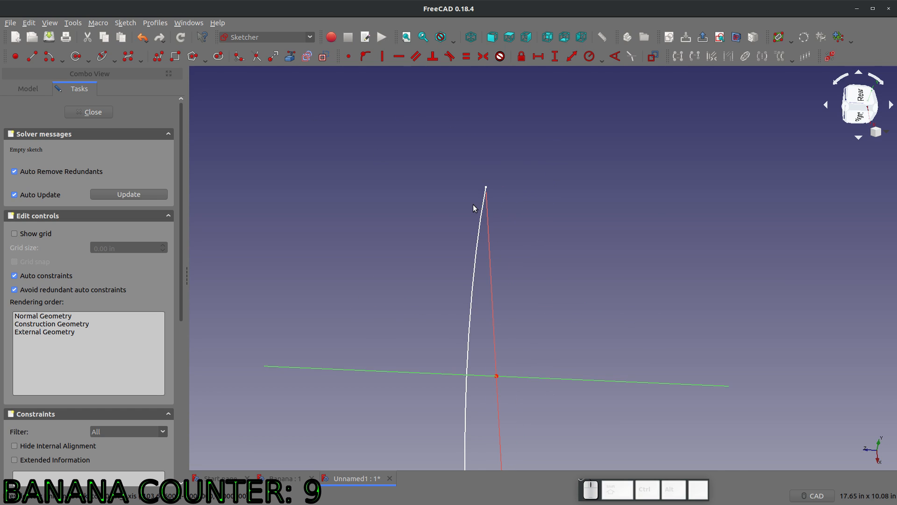
pyautogui.moveTo(137, 119)
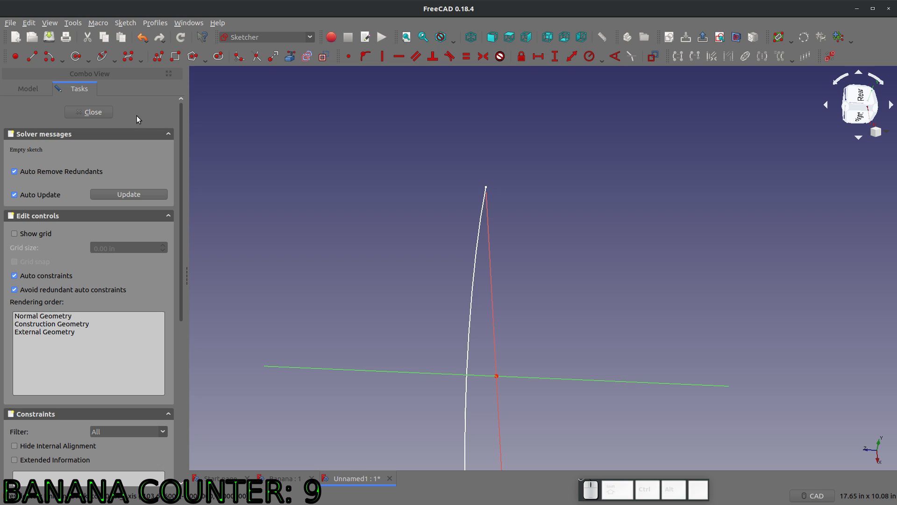
pyautogui.moveTo(357, 241)
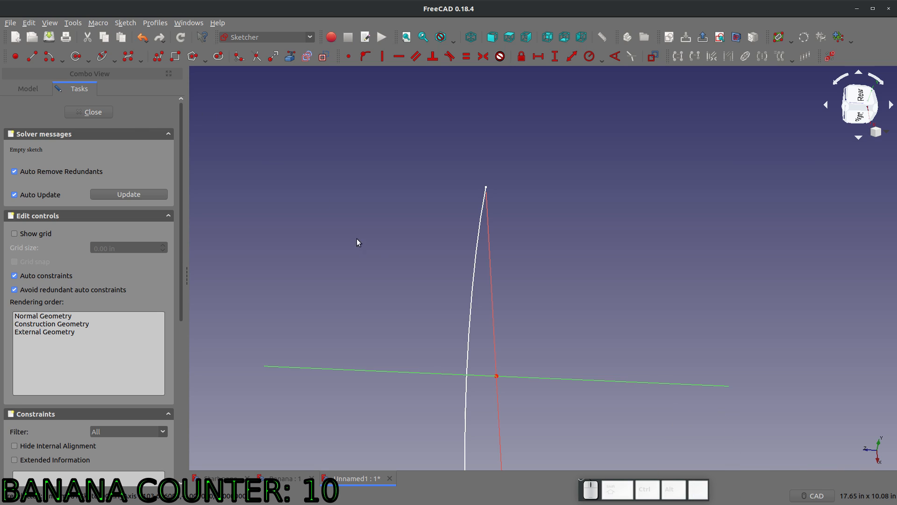
pyautogui.moveTo(233, 252)
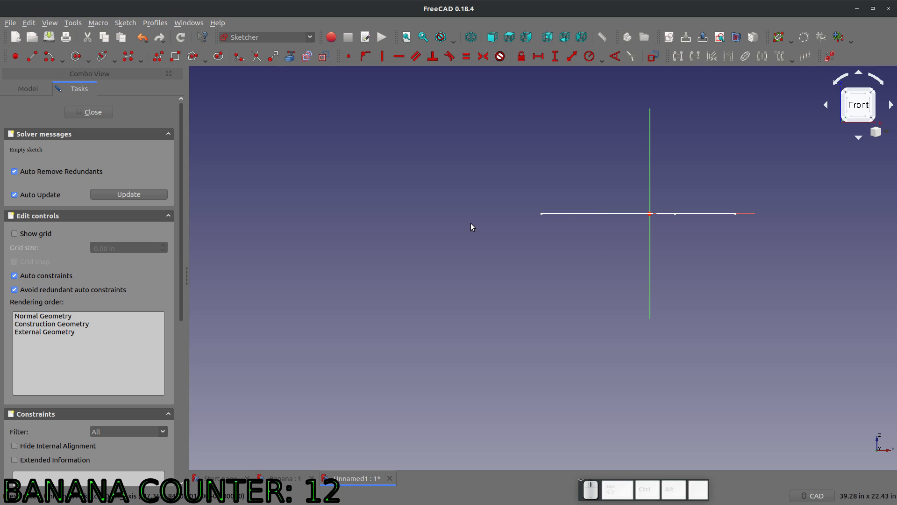
pyautogui.moveTo(526, 224)
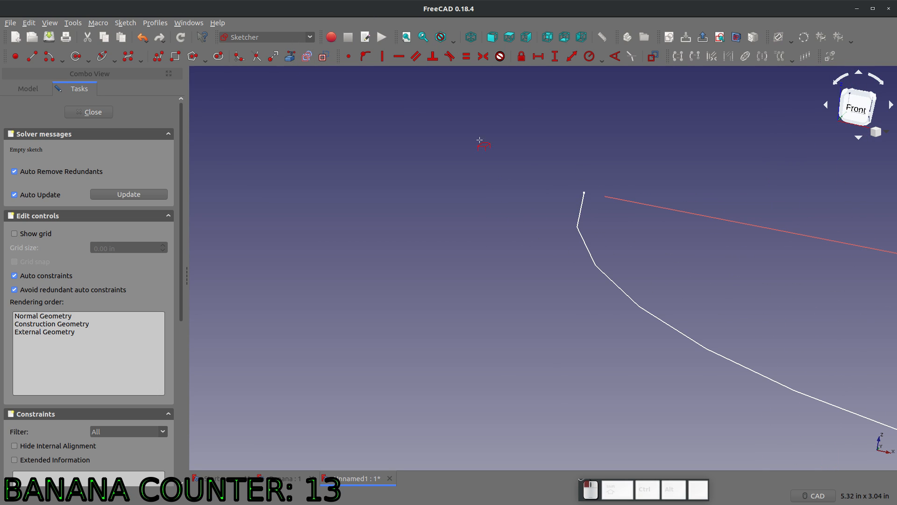
pyautogui.moveTo(639, 199)
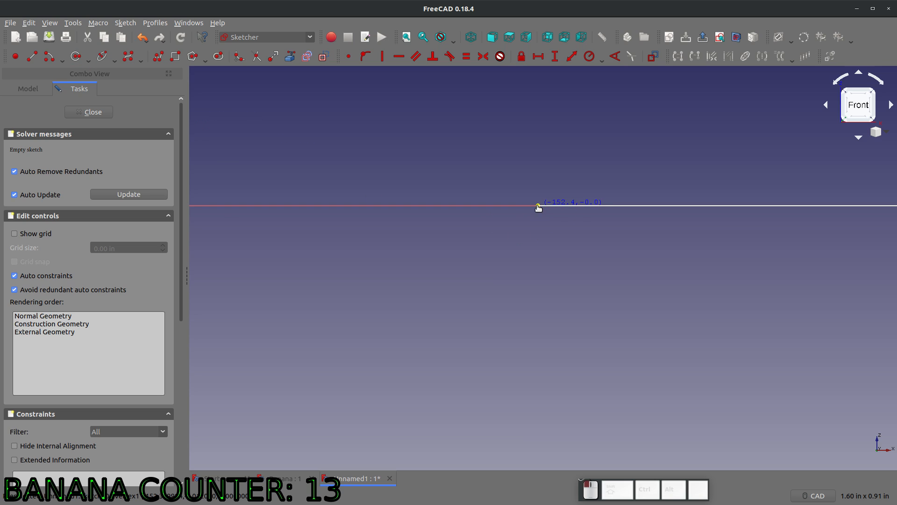
# Draw a 0.125 in radius circle centred on the sketch axis, ready for arcs.
pyautogui.click(538, 205)
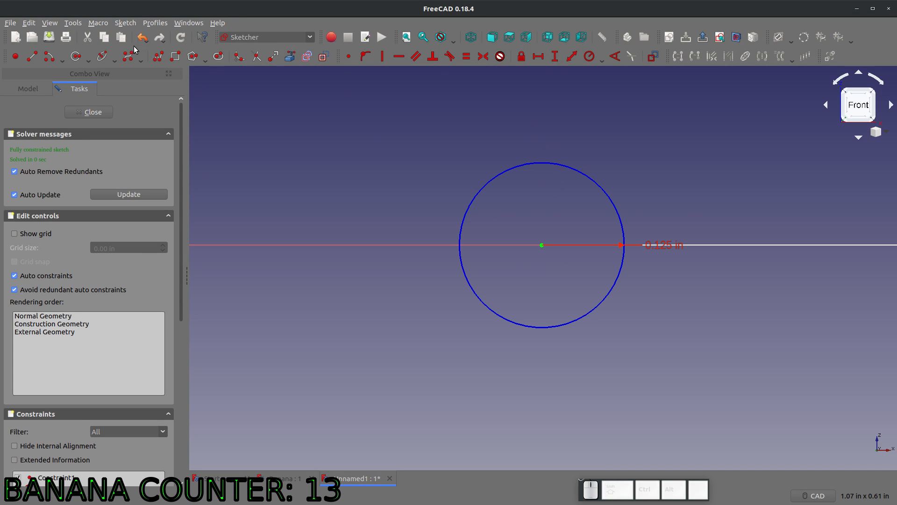
pyautogui.moveTo(78, 50)
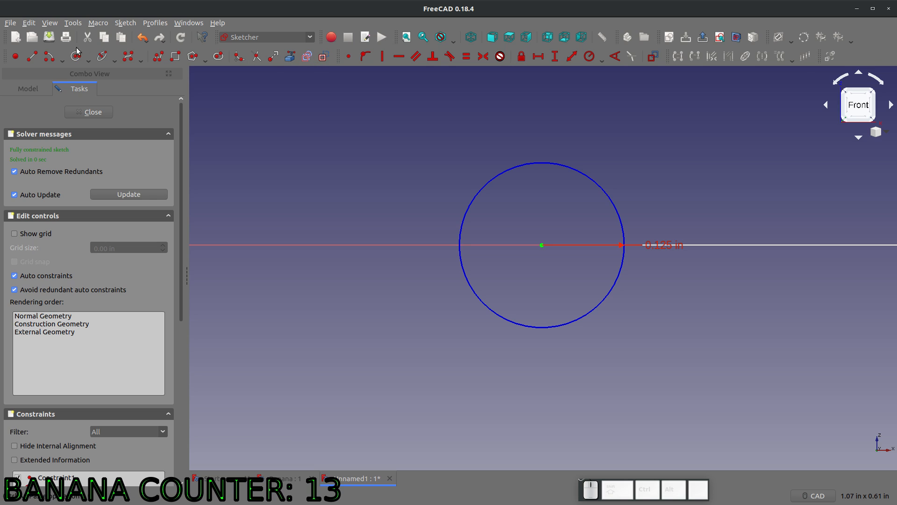
pyautogui.click(62, 57)
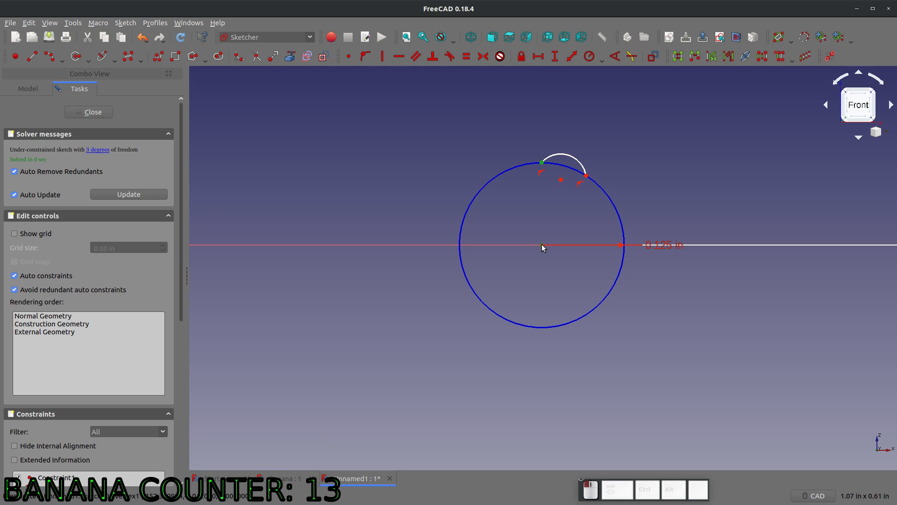
# Place the first small arc with its endpoints snapped onto the circle.
pyautogui.click(564, 153)
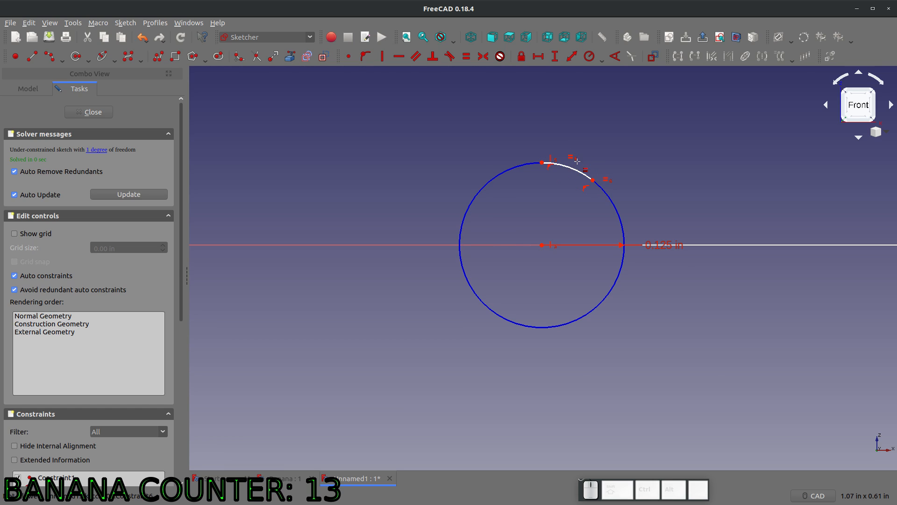
pyautogui.moveTo(568, 166)
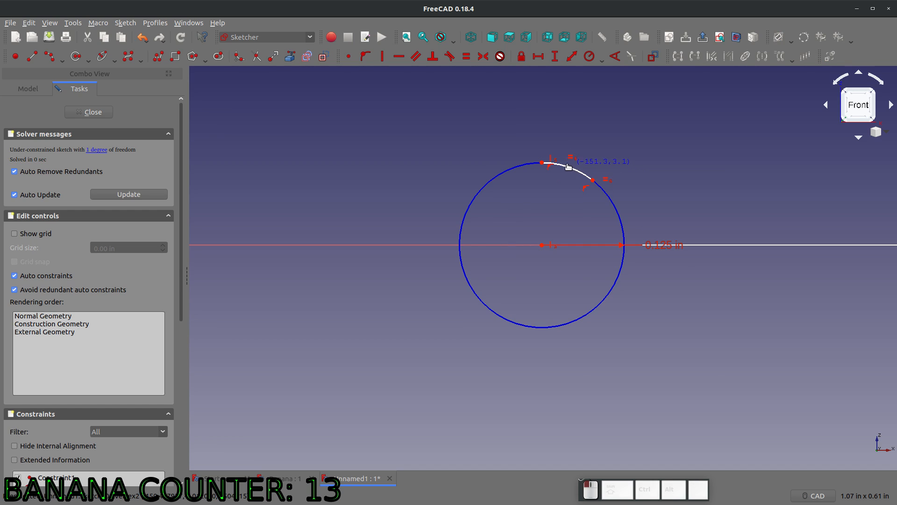
pyautogui.moveTo(626, 213)
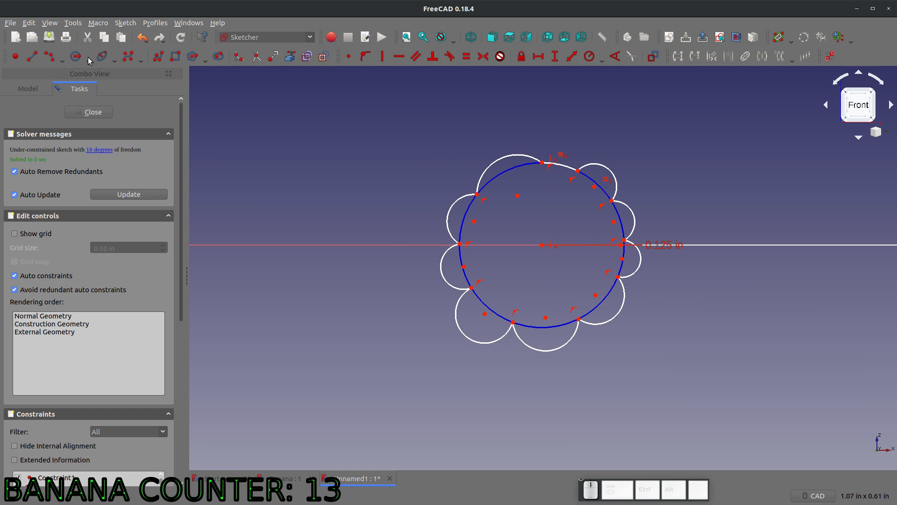
pyautogui.moveTo(157, 57)
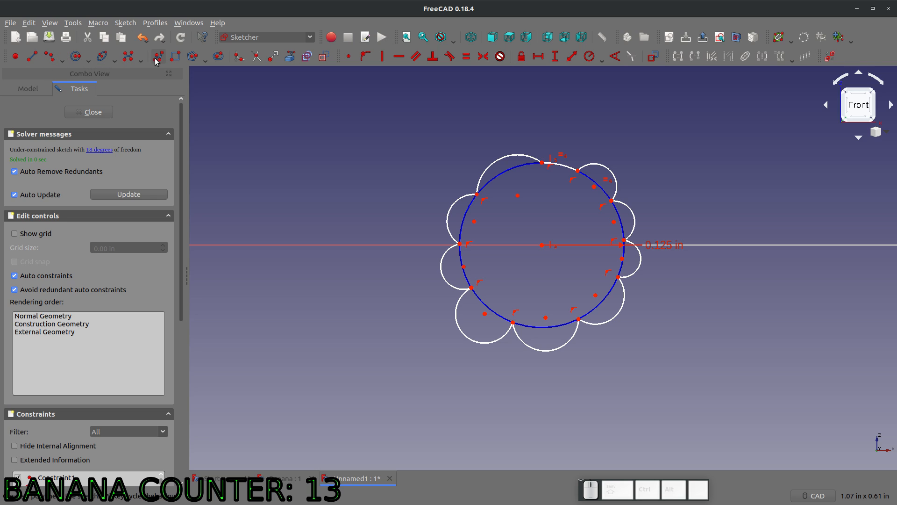
pyautogui.moveTo(541, 165)
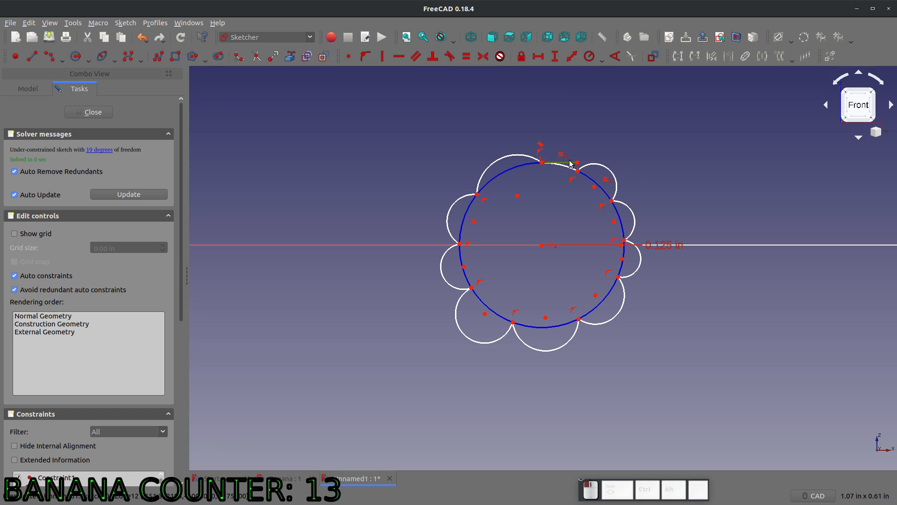
# Join neighbouring arc endpoints with straight polyline chords around the circle.
pyautogui.click(48, 56)
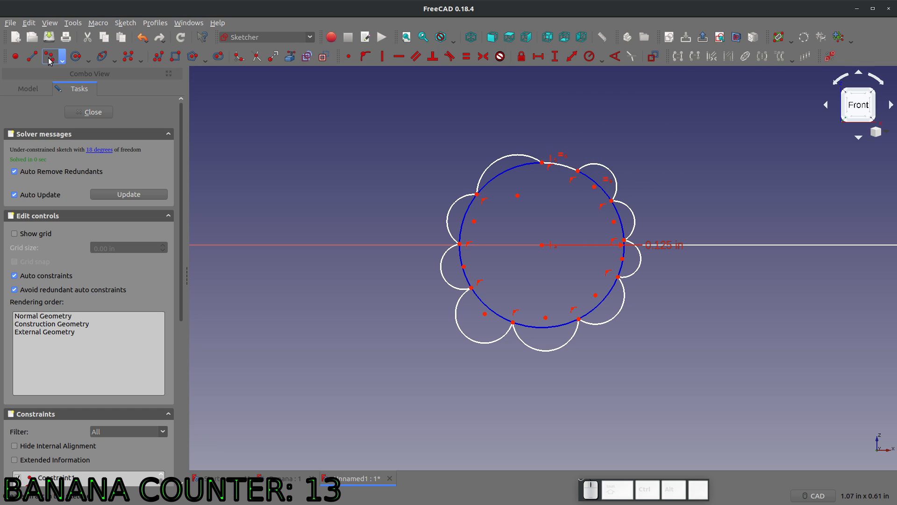
pyautogui.scroll(3)
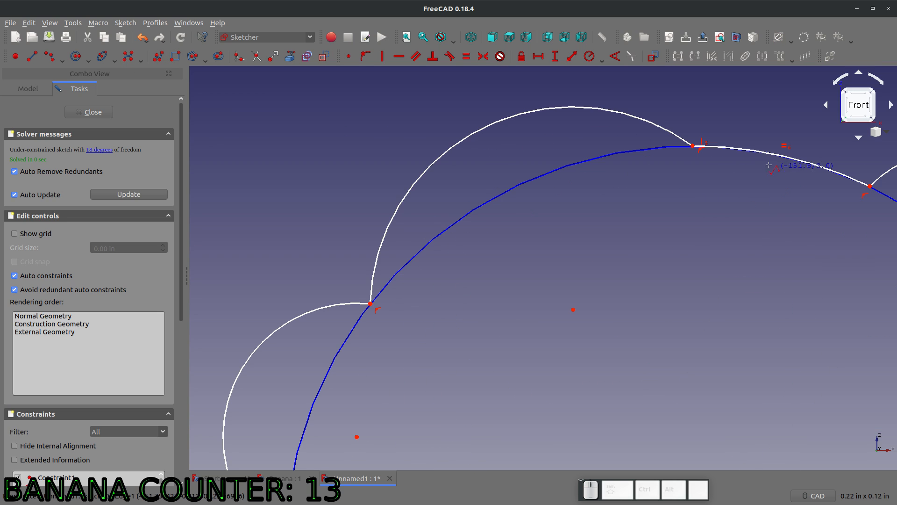
pyautogui.moveTo(694, 147)
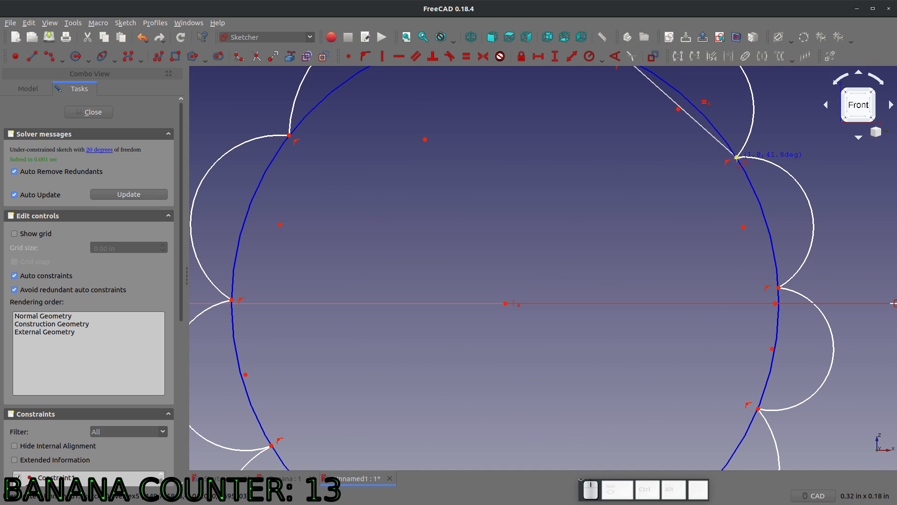
pyautogui.moveTo(779, 288)
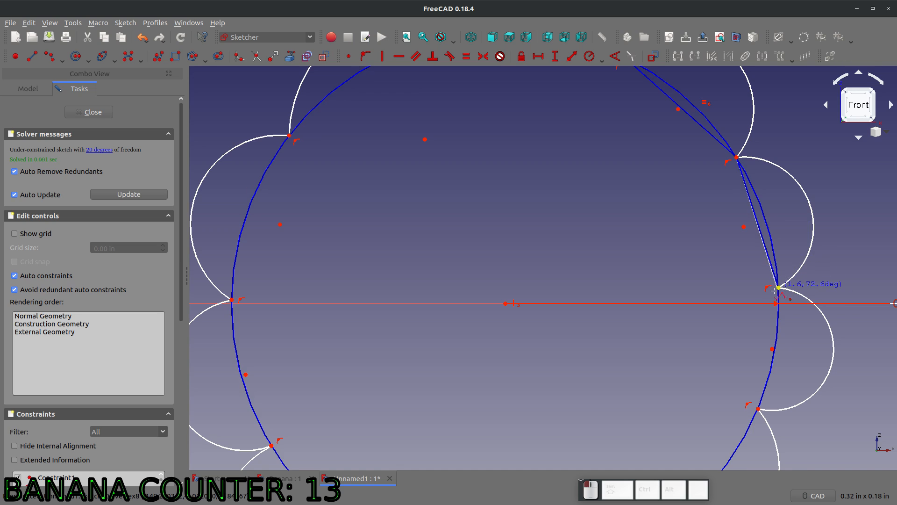
pyautogui.scroll(-3)
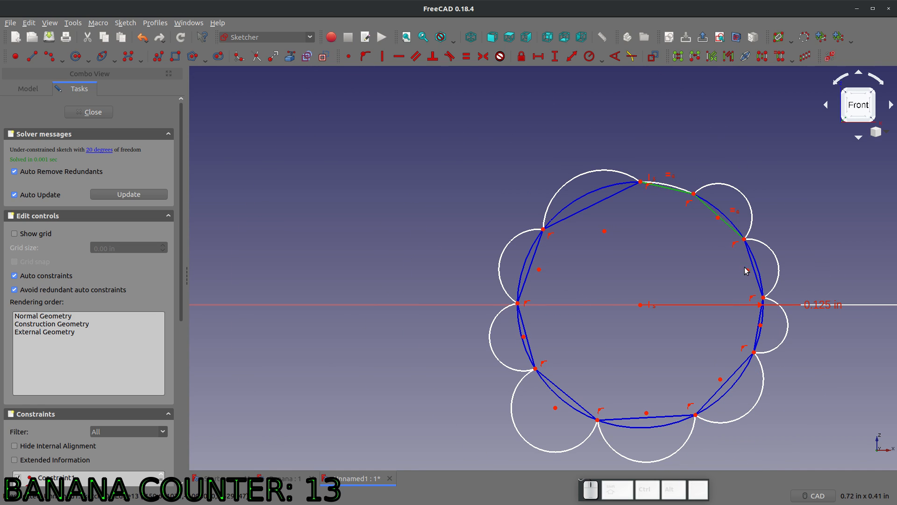
pyautogui.moveTo(751, 341)
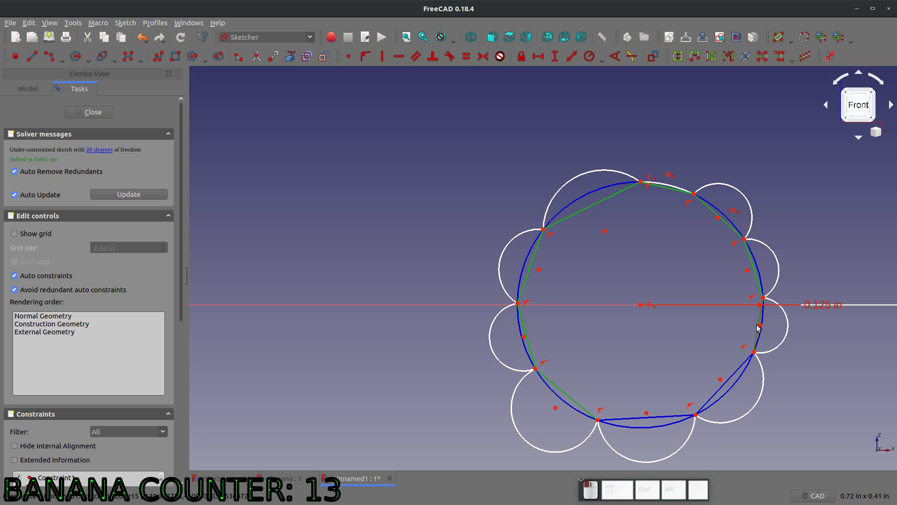
pyautogui.moveTo(671, 418)
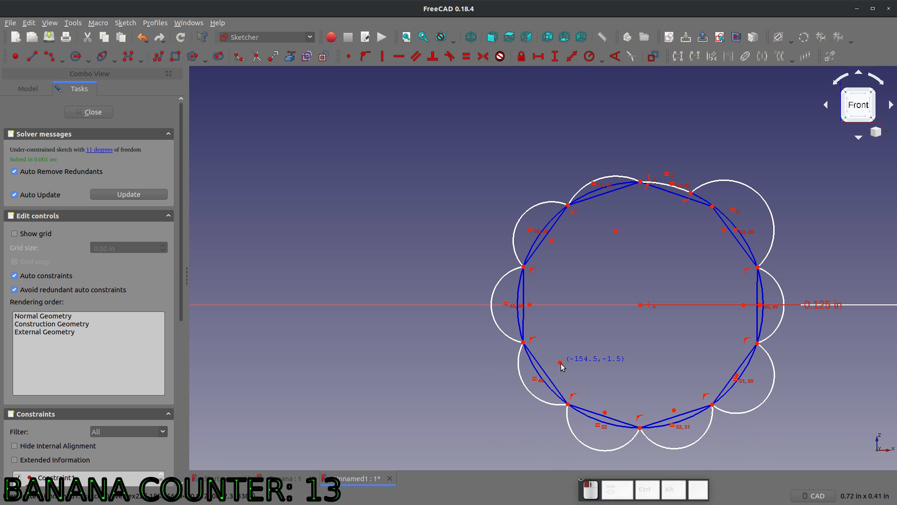
pyautogui.moveTo(724, 232)
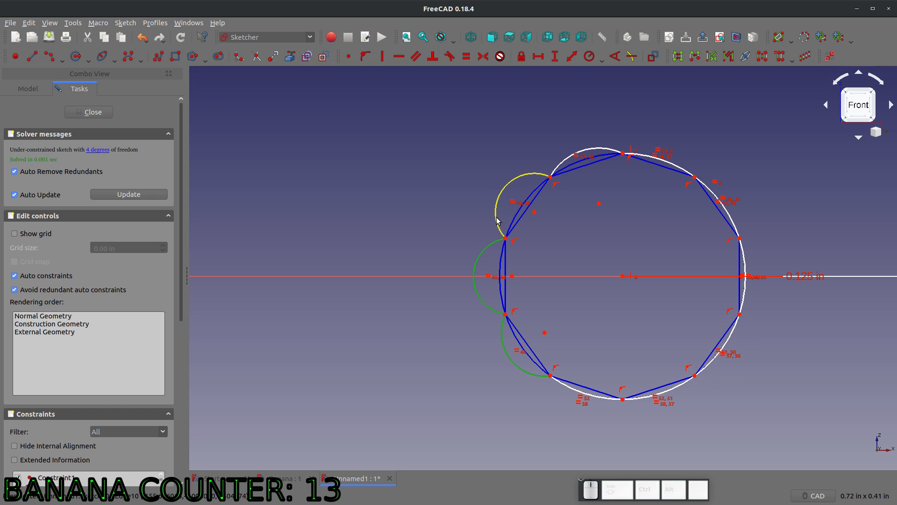
pyautogui.moveTo(563, 162)
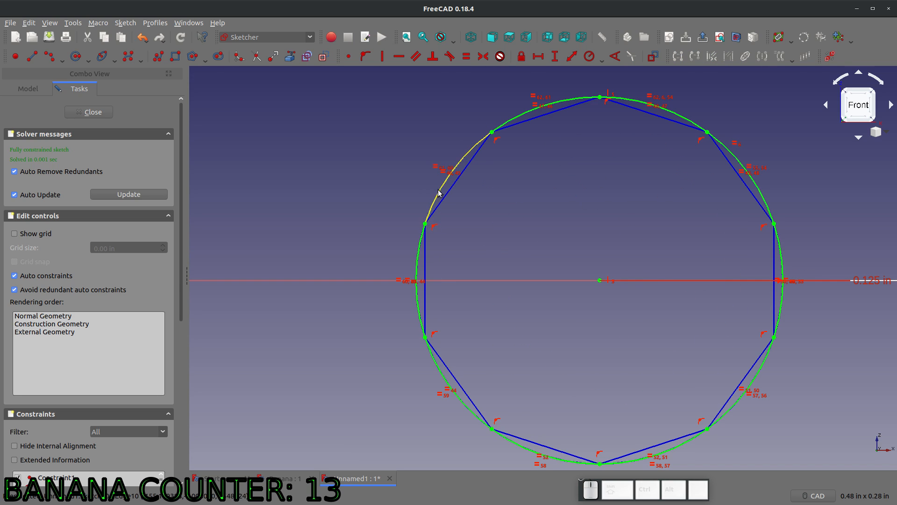
pyautogui.moveTo(457, 190)
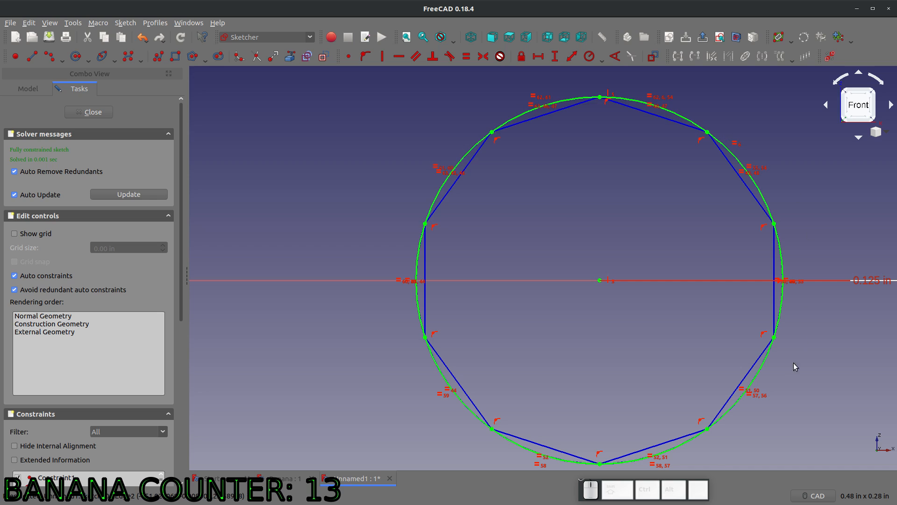
pyautogui.moveTo(827, 145)
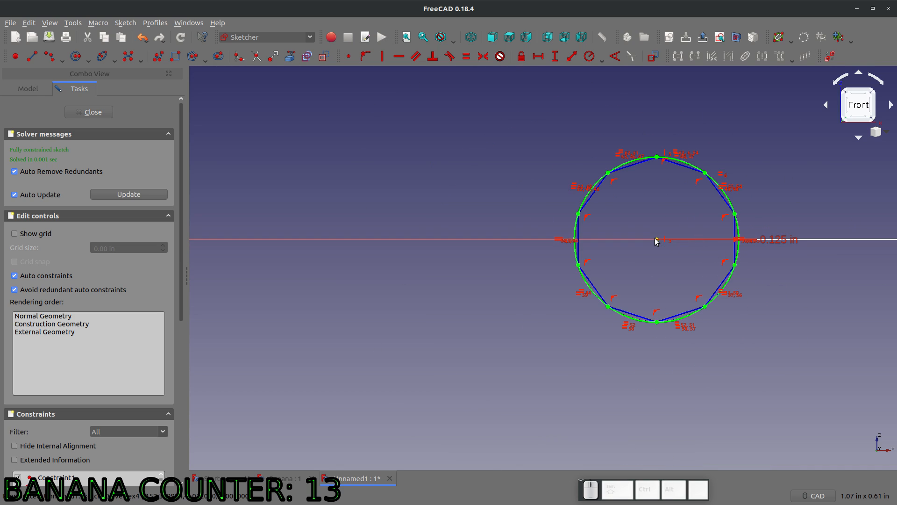
pyautogui.moveTo(587, 197)
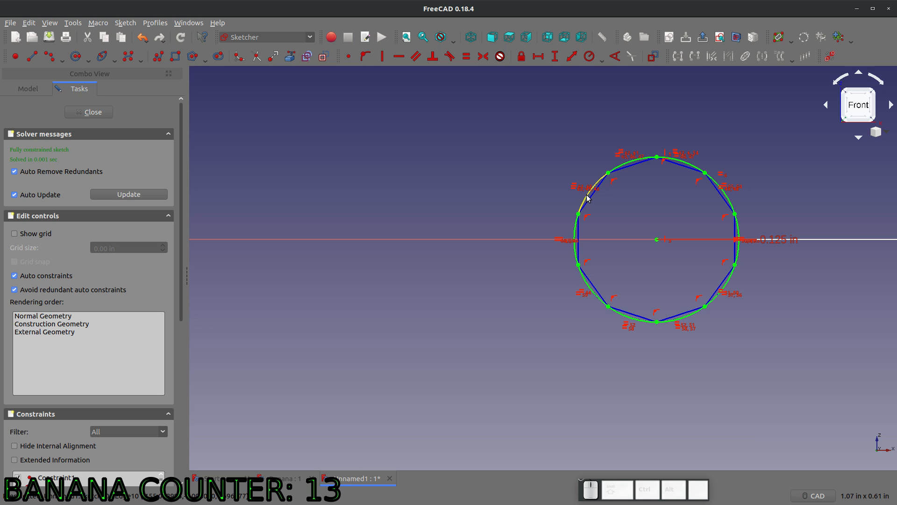
pyautogui.moveTo(601, 181)
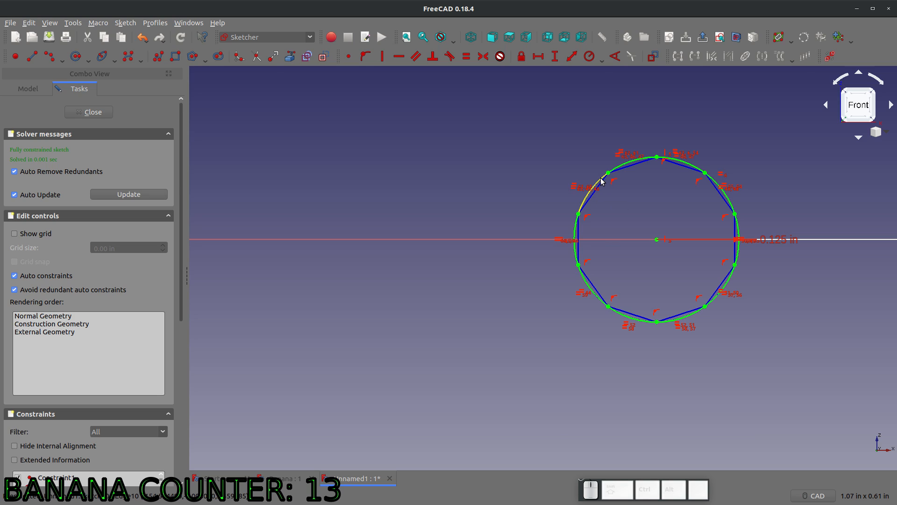
pyautogui.moveTo(734, 197)
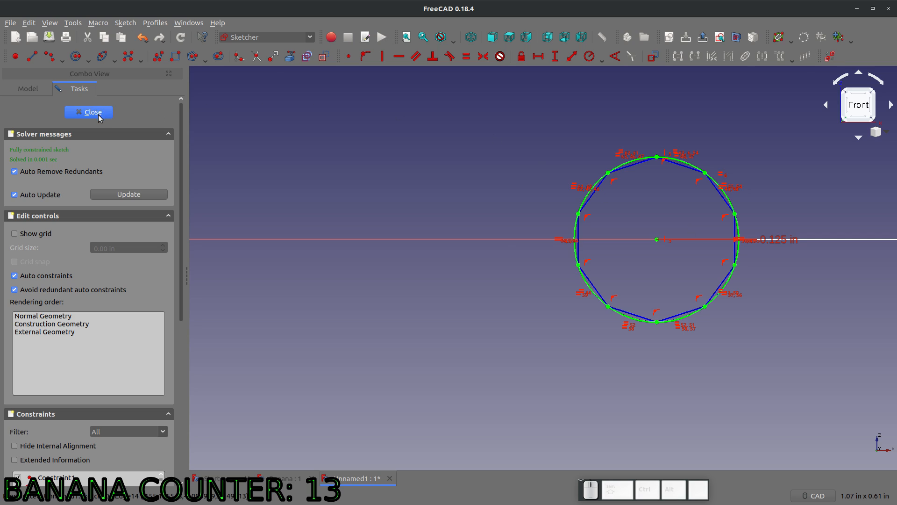
# Leave the profile sketch and add a datum plane normal to the center line's end.
pyautogui.click(88, 111)
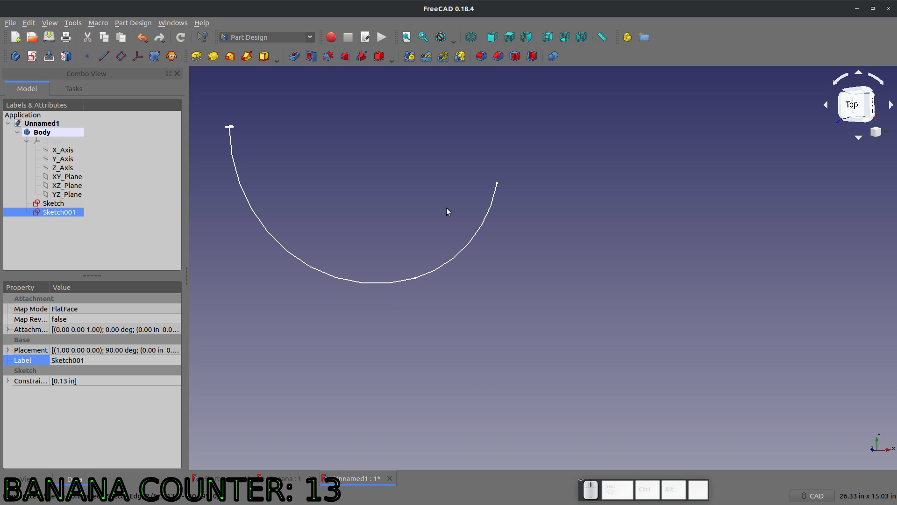
pyautogui.click(53, 203)
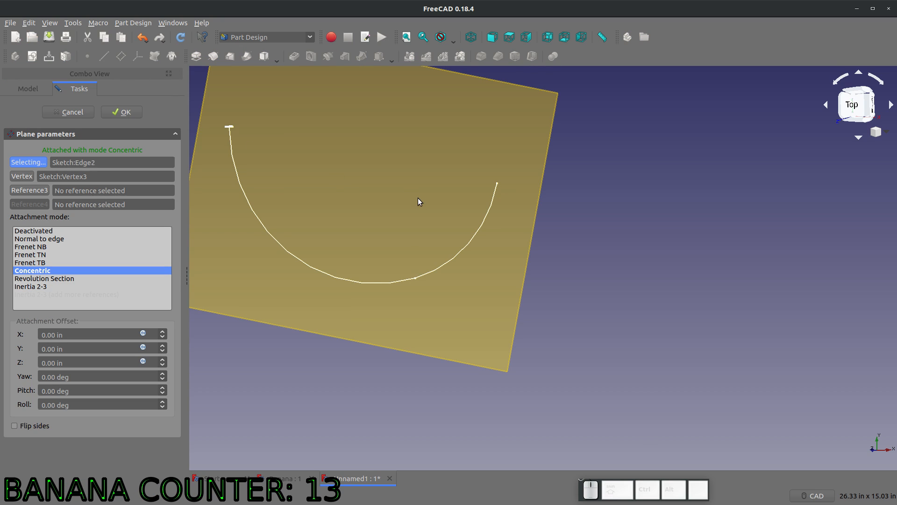
pyautogui.click(39, 239)
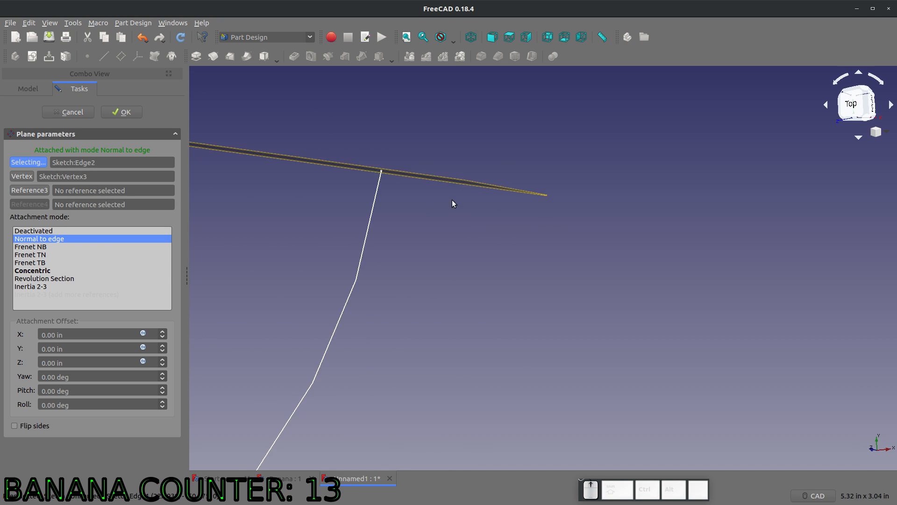
pyautogui.moveTo(388, 180)
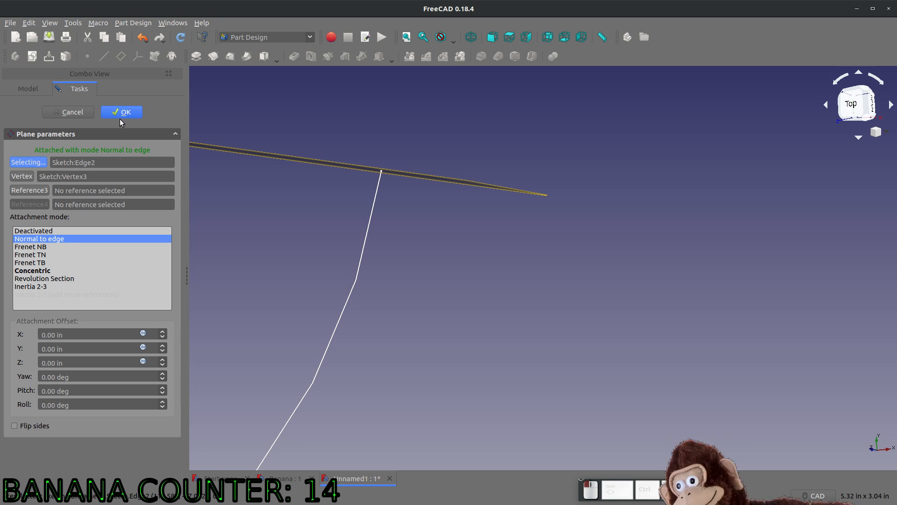
pyautogui.click(121, 112)
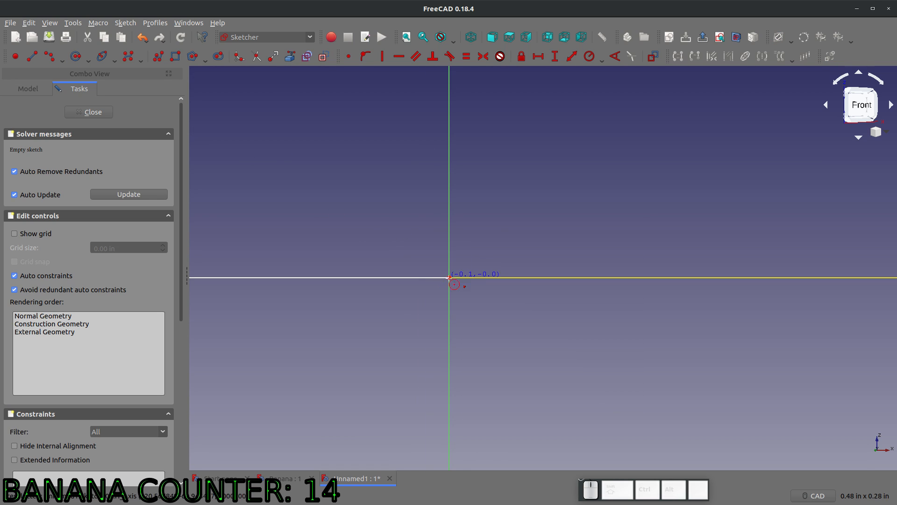
# Set the profile circle to 0.125 in radius and close the finished Sketch002 polygon.
pyautogui.click(472, 246)
pyautogui.write('.1')
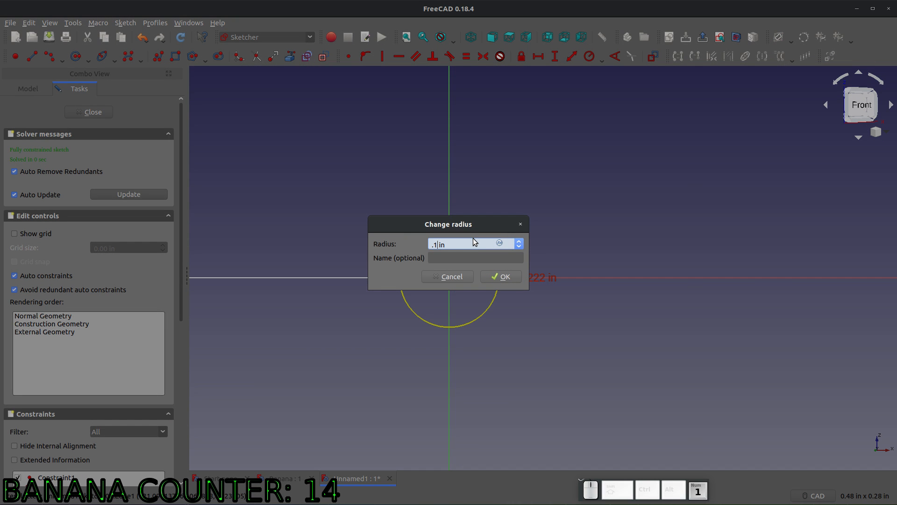
pyautogui.click(500, 277)
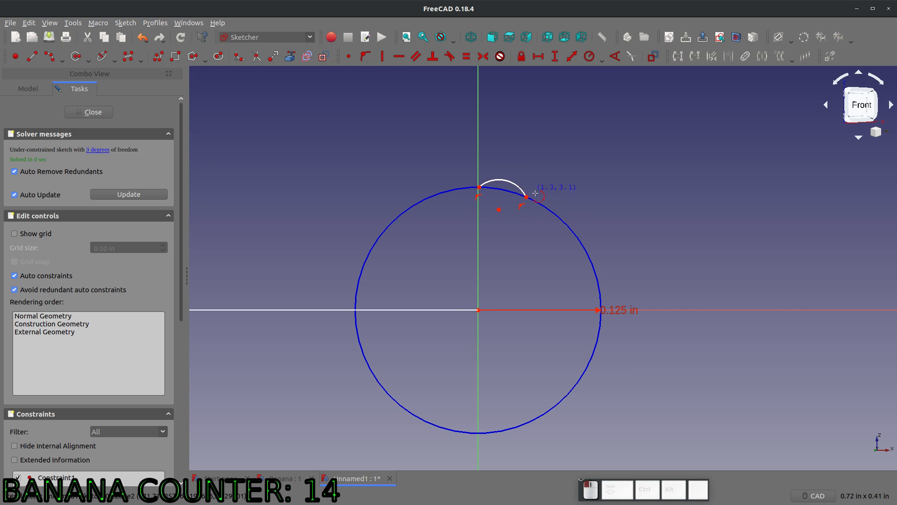
pyautogui.moveTo(567, 205)
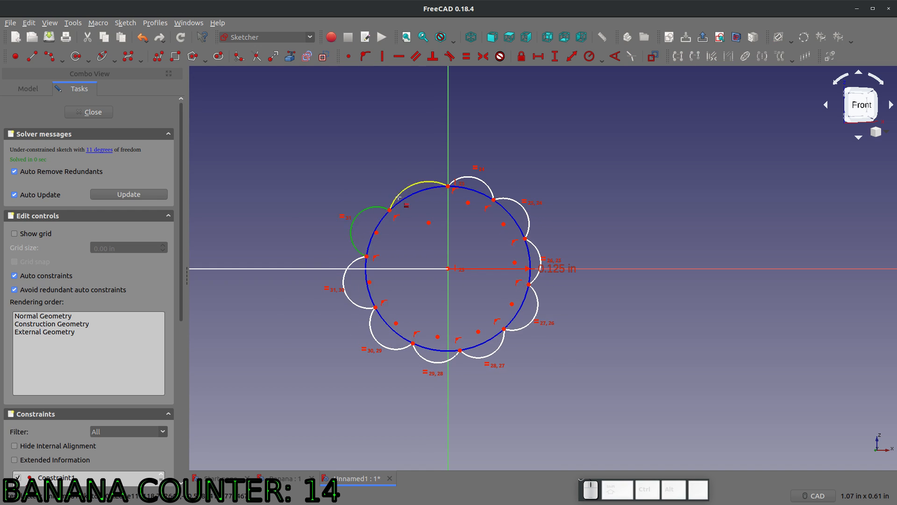
pyautogui.scroll(3)
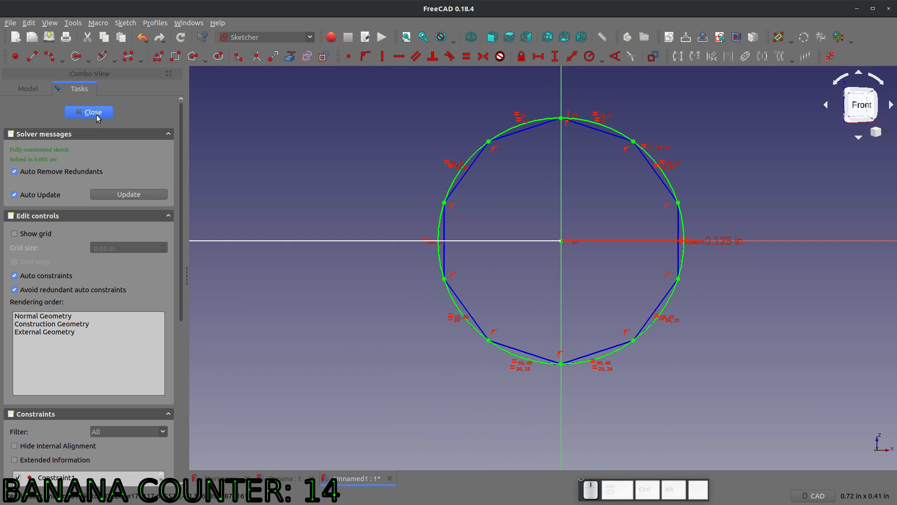
pyautogui.click(89, 111)
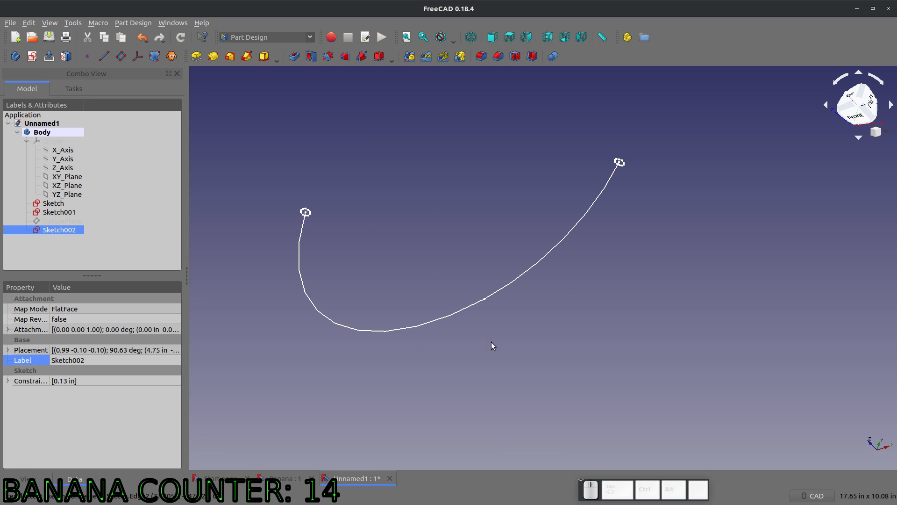
pyautogui.moveTo(473, 311)
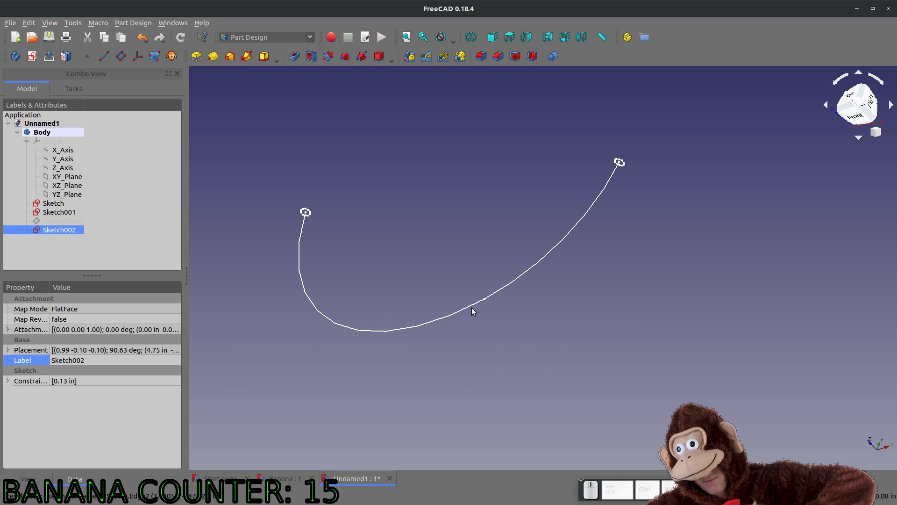
pyautogui.moveTo(504, 330)
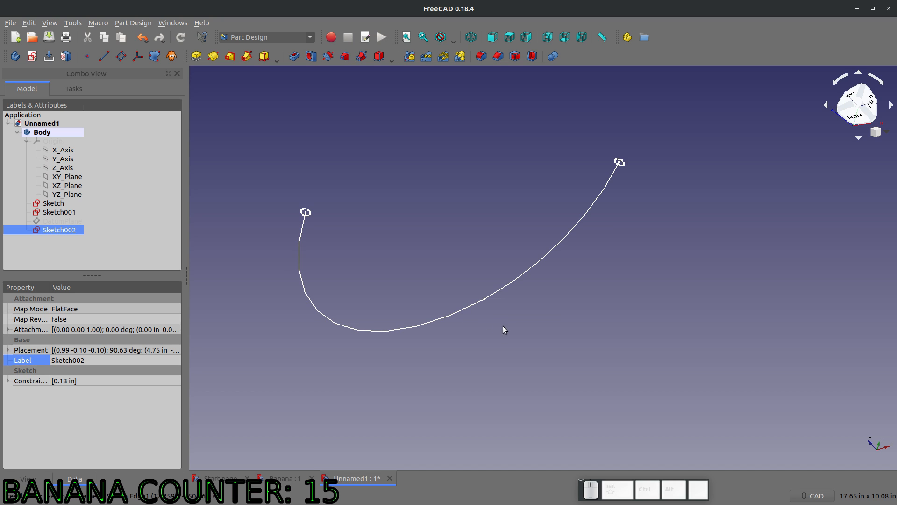
# Create a datum plane attached normal to the center arc at a vertex along it.
pyautogui.click(53, 202)
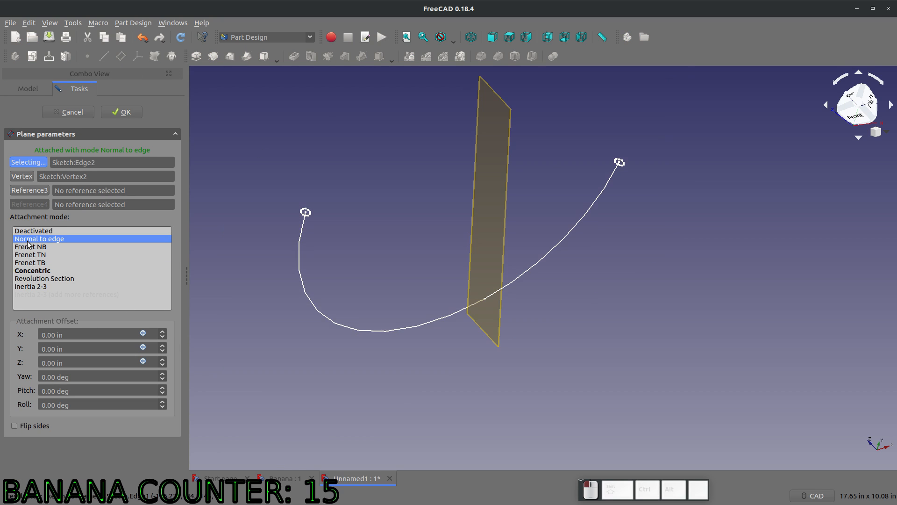
pyautogui.click(121, 111)
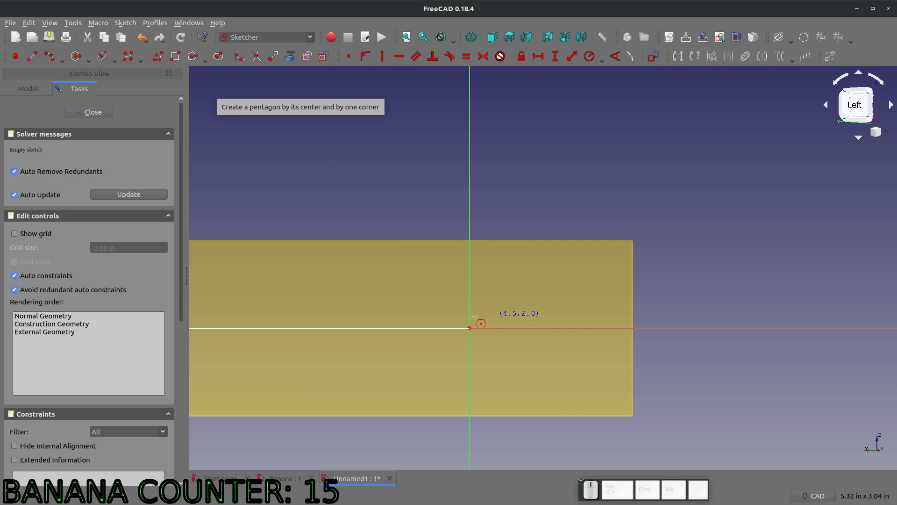
# Draw a pentagon from the sketch origin and round its five corners with small arcs.
pyautogui.click(469, 328)
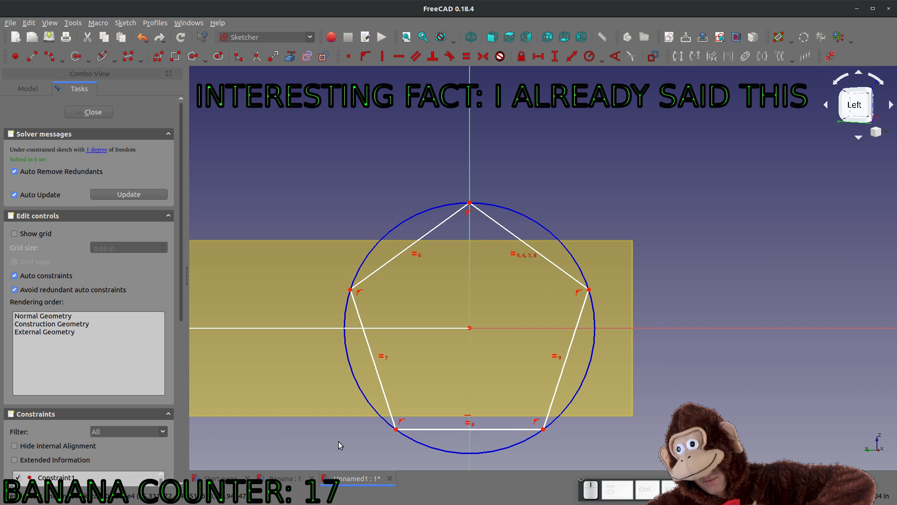
pyautogui.moveTo(393, 437)
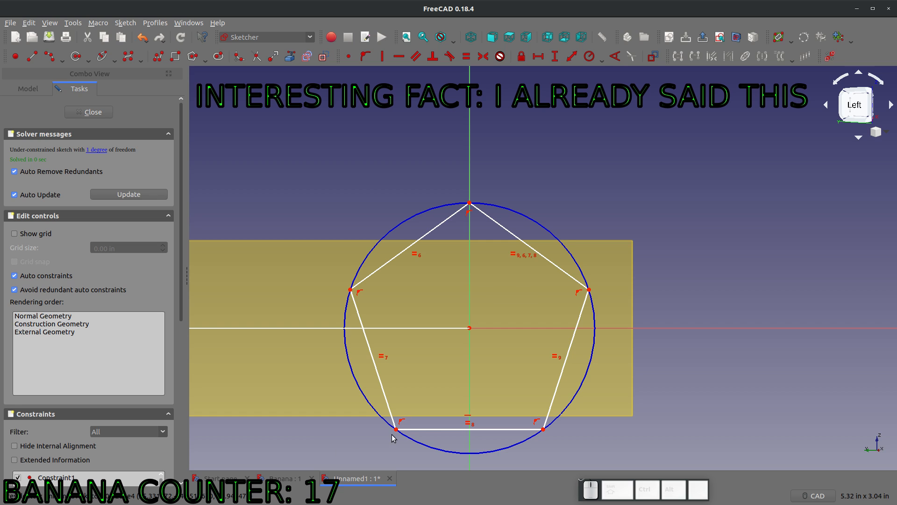
pyautogui.scroll(-3)
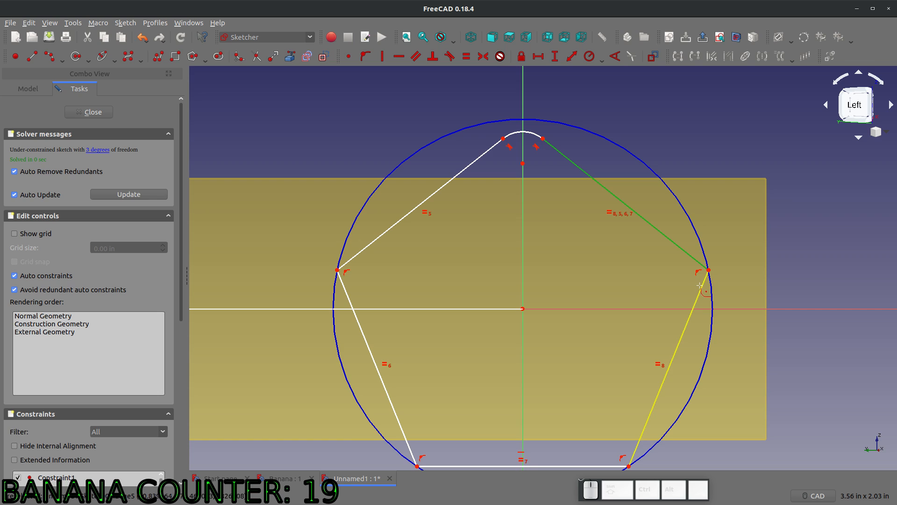
pyautogui.scroll(-3)
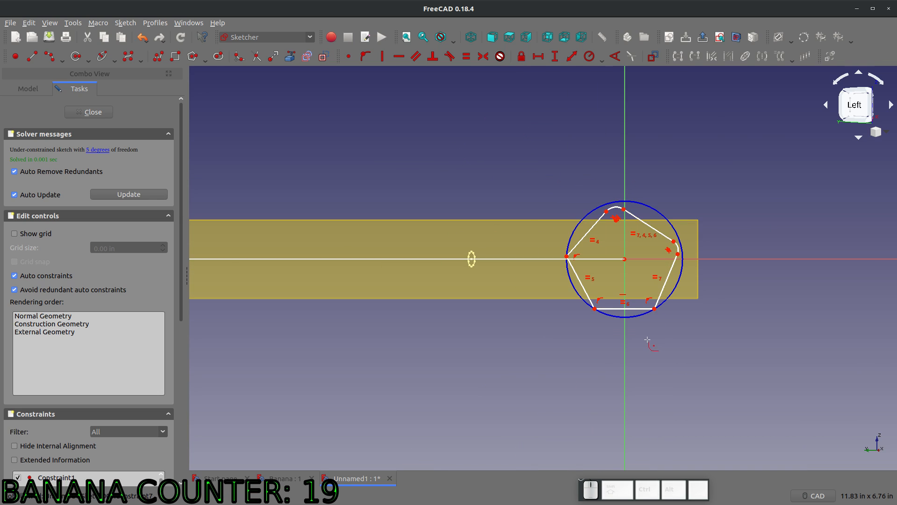
pyautogui.scroll(3)
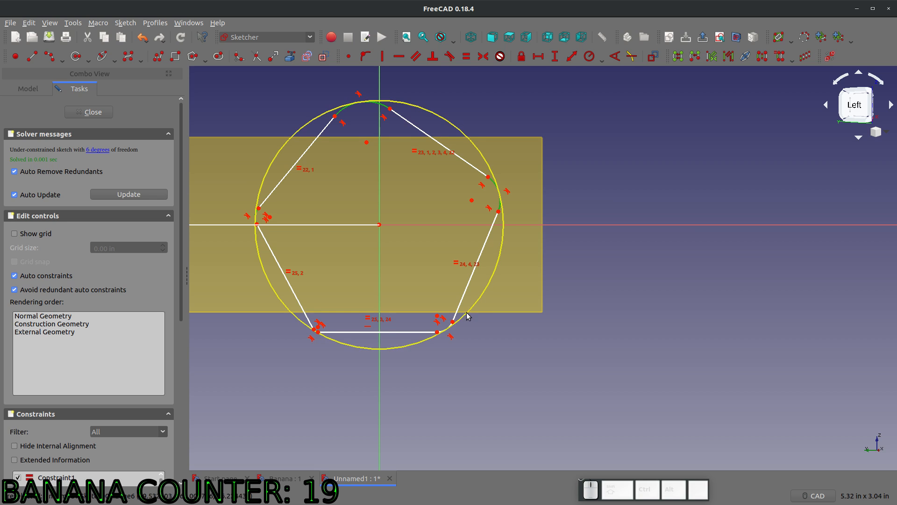
# Make the corner radii equal with a set radius and fix a side at 1.05 in, fully constraining the profile.
pyautogui.scroll(3)
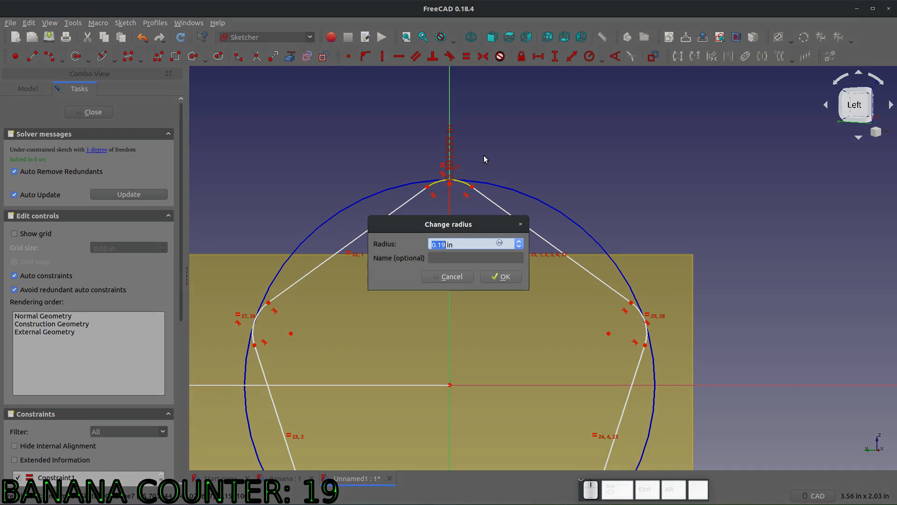
pyautogui.moveTo(493, 157)
pyautogui.write('.1')
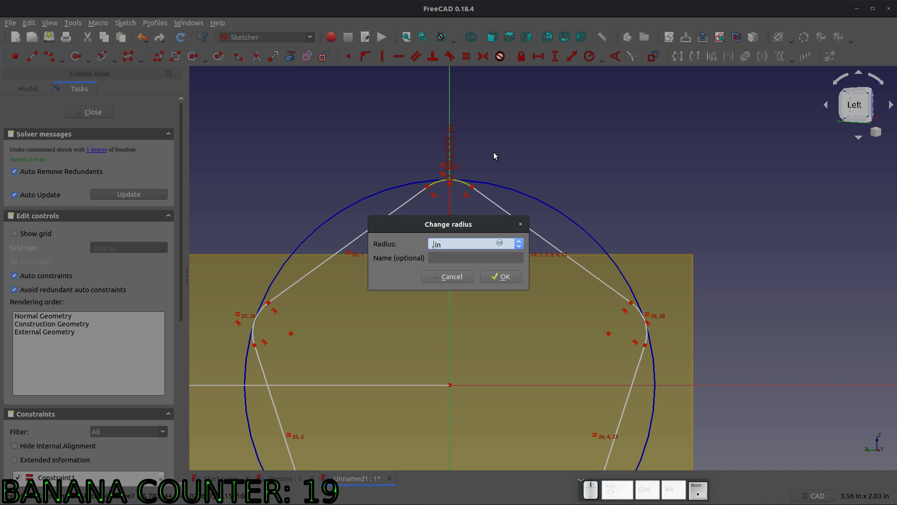
pyautogui.click(499, 277)
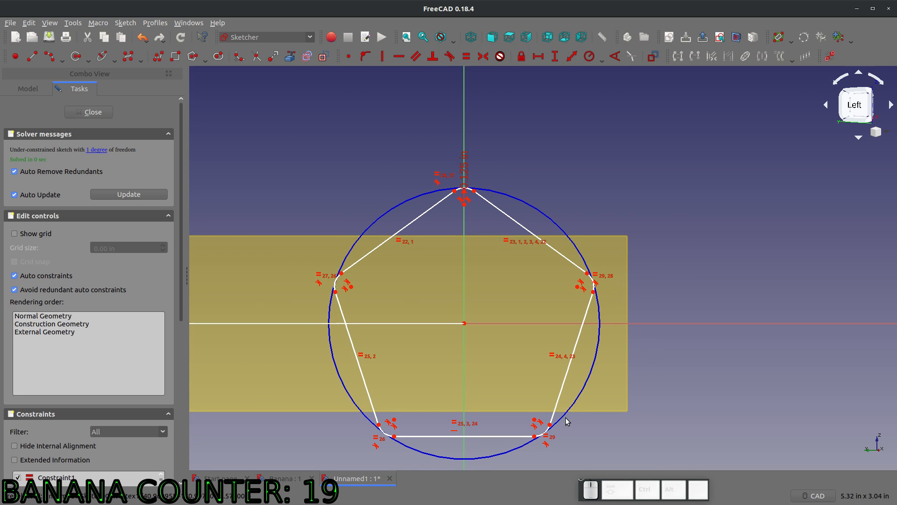
pyautogui.moveTo(323, 221)
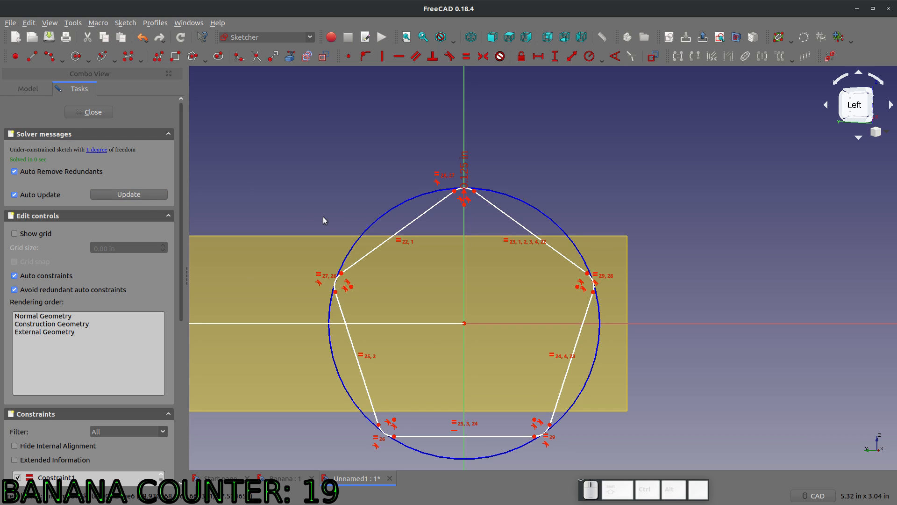
pyautogui.moveTo(343, 307)
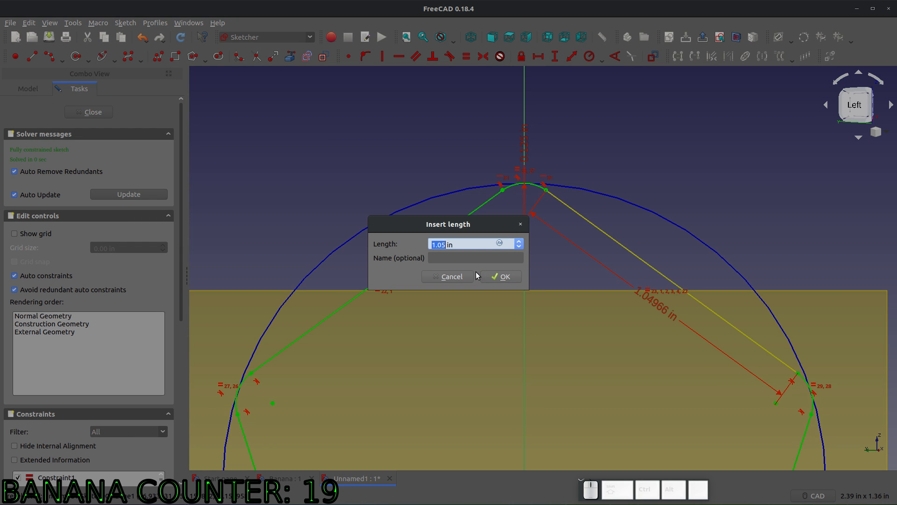
pyautogui.click(499, 276)
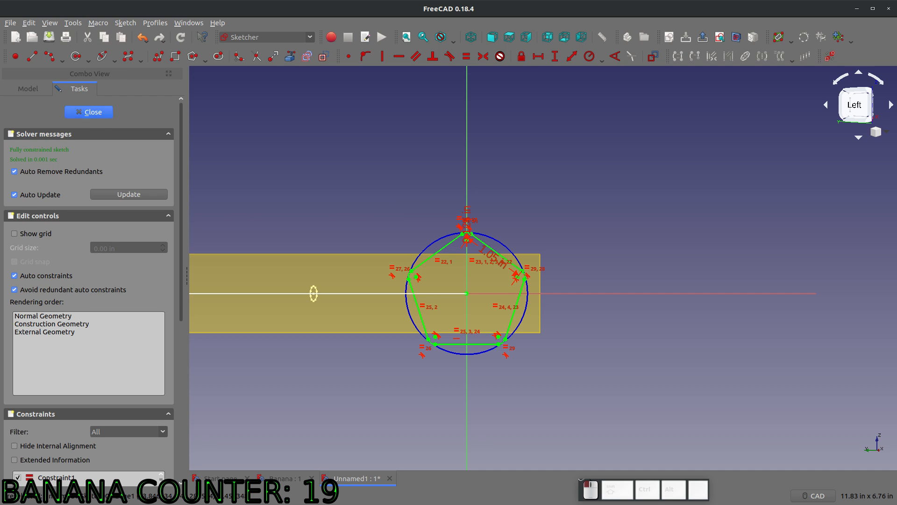
# Close the pentagon sketch, hide DatumPlane001 and start an additive pipe of Sketch001 along the arc.
pyautogui.click(88, 111)
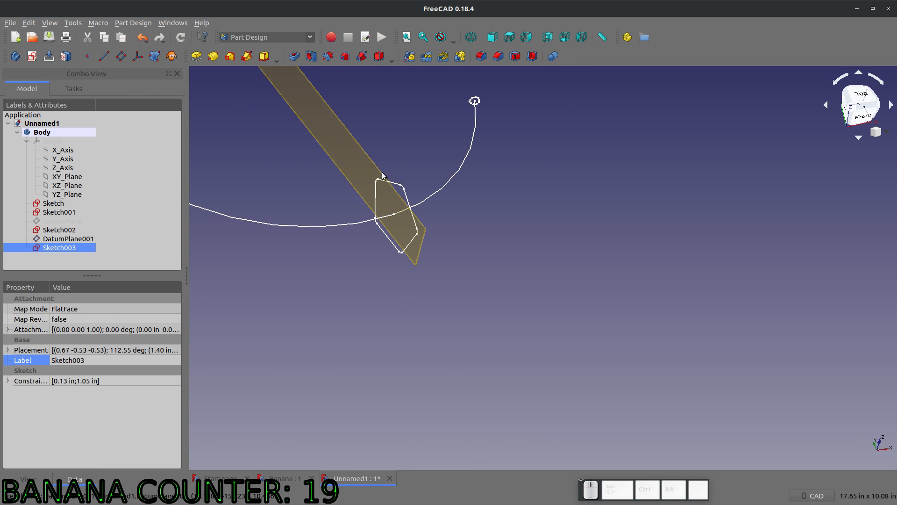
pyautogui.click(68, 238)
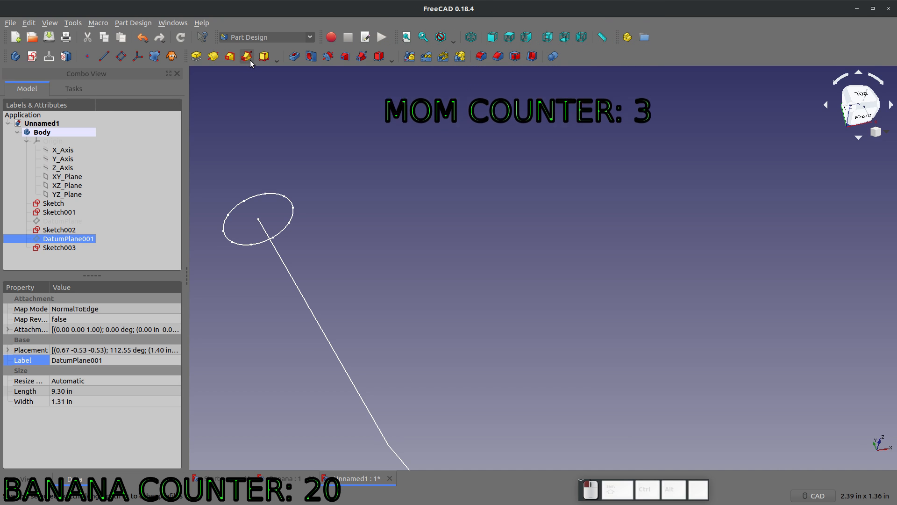
pyautogui.click(247, 56)
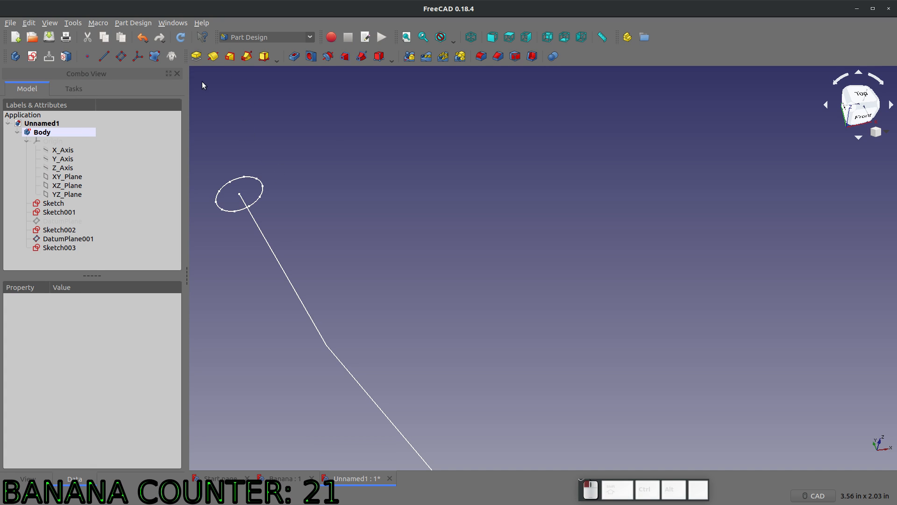
pyautogui.click(59, 212)
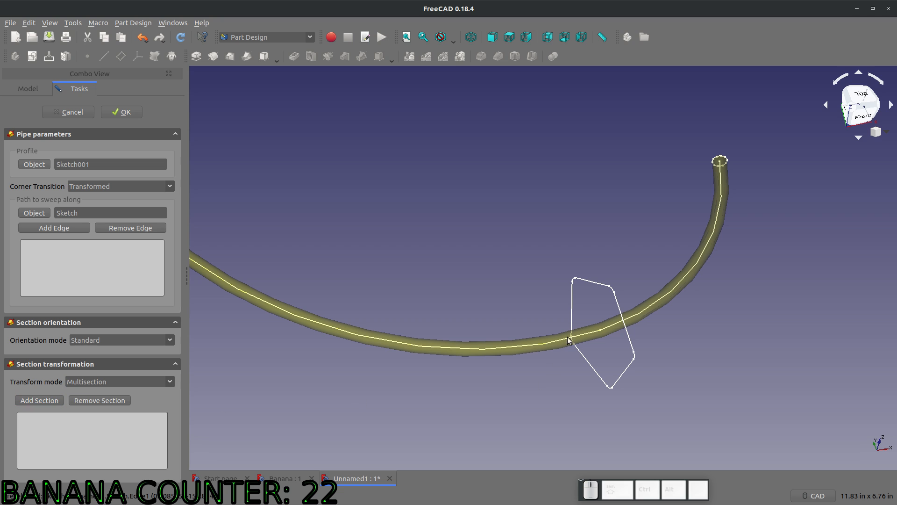
# Add the pentagon sketches as sweep sections and confirm the AdditivePipe into a solid banana.
pyautogui.click(40, 400)
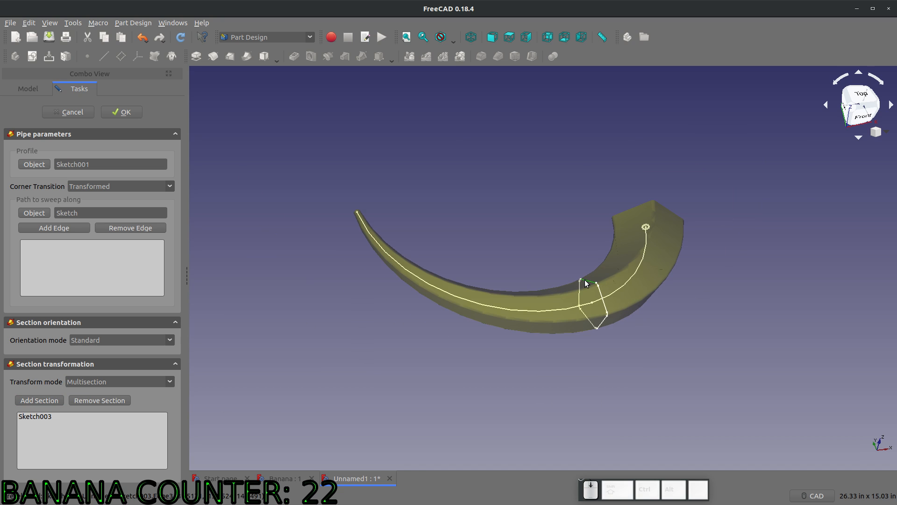
pyautogui.scroll(-3)
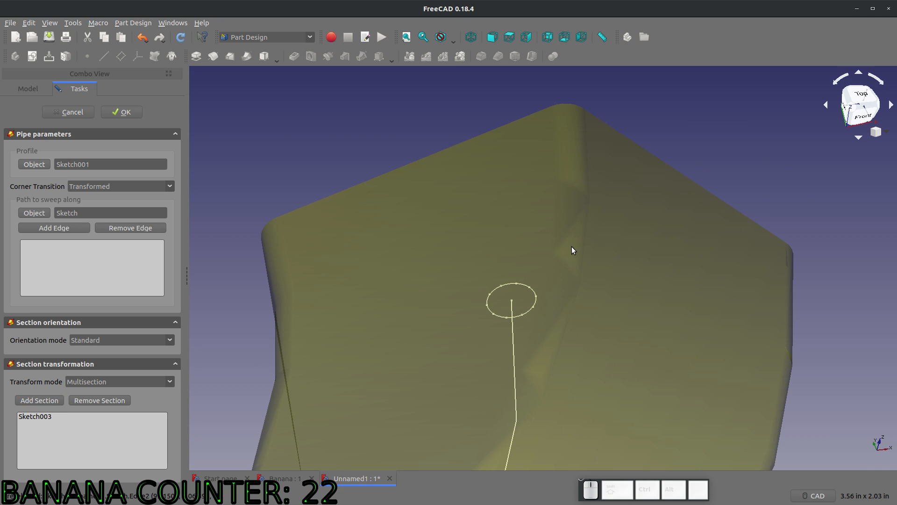
pyautogui.moveTo(566, 255)
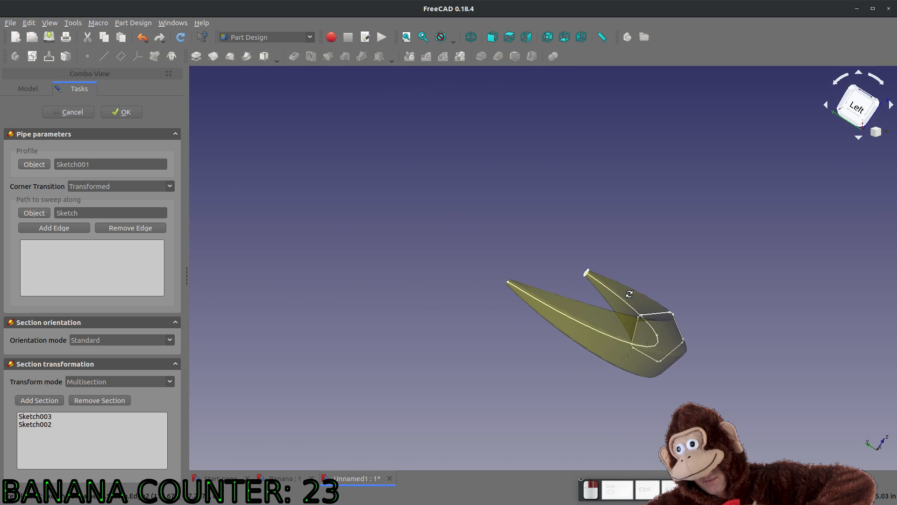
pyautogui.click(120, 112)
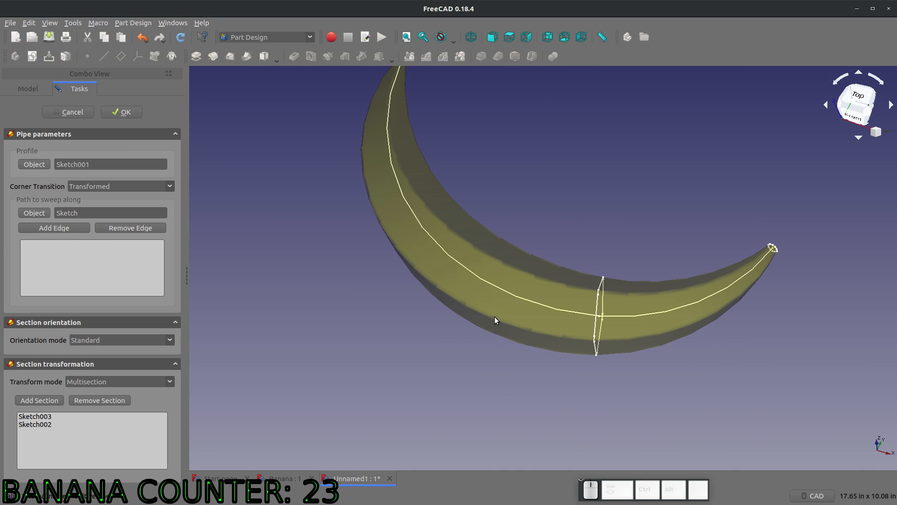
pyautogui.click(121, 111)
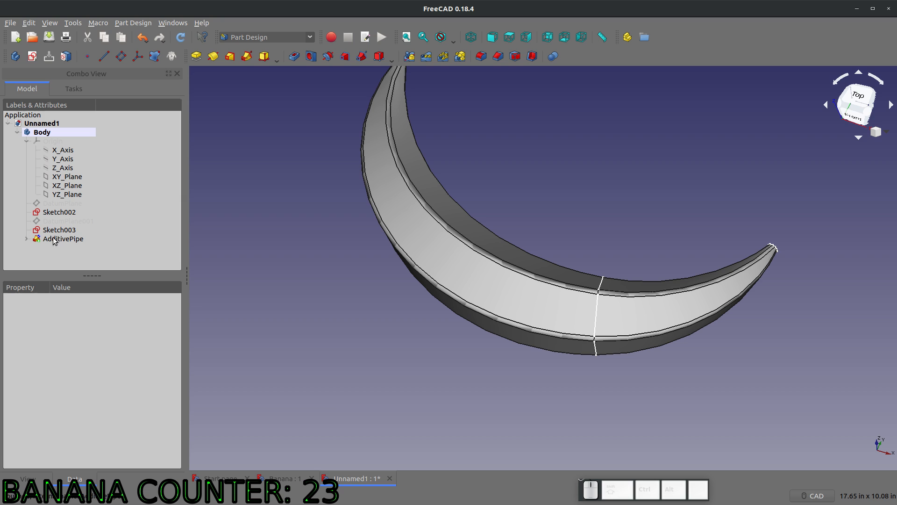
# Re-dimension the Sketch003 pentagon side length and rebuild the sweep, checking the AdditivePipe settings.
pyautogui.click(58, 229)
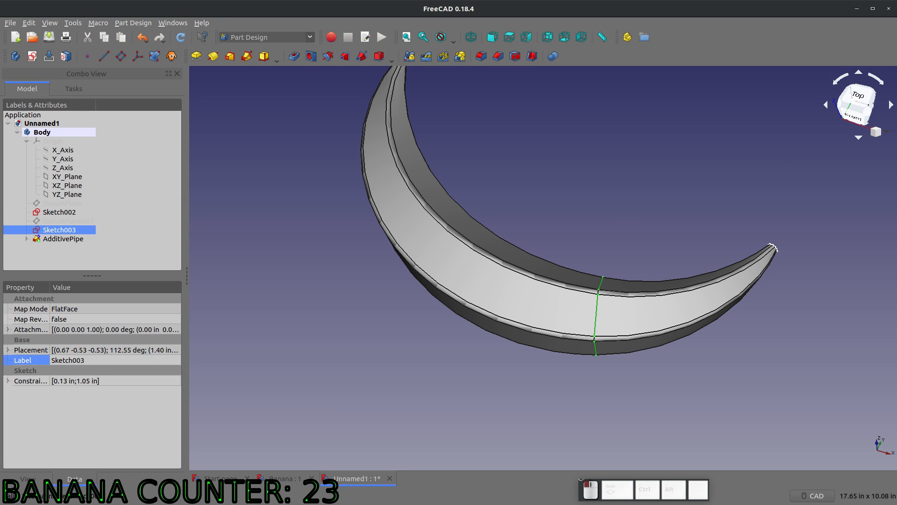
pyautogui.doubleClick(59, 230)
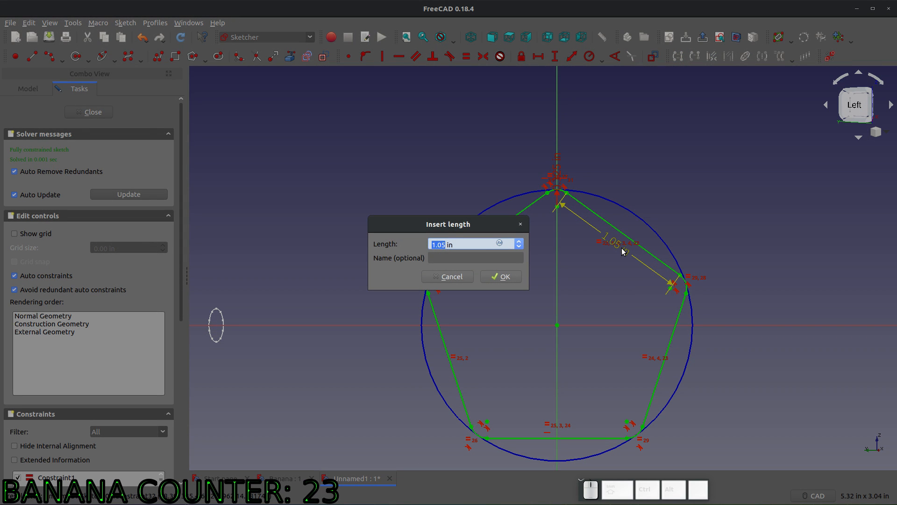
pyautogui.click(499, 276)
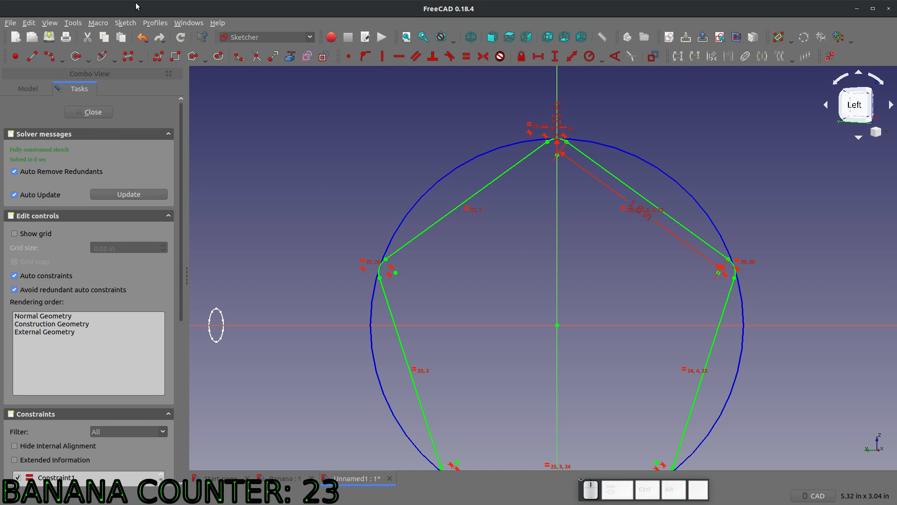
pyautogui.click(88, 111)
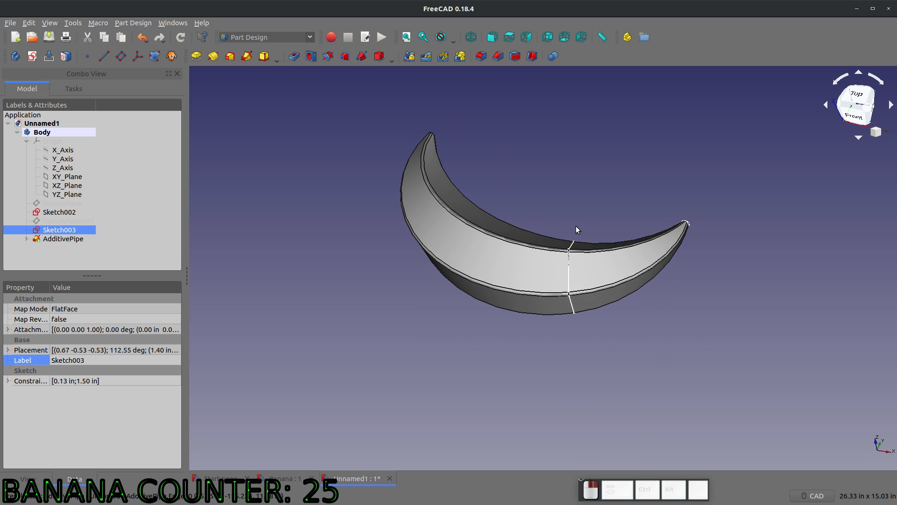
pyautogui.doubleClick(62, 238)
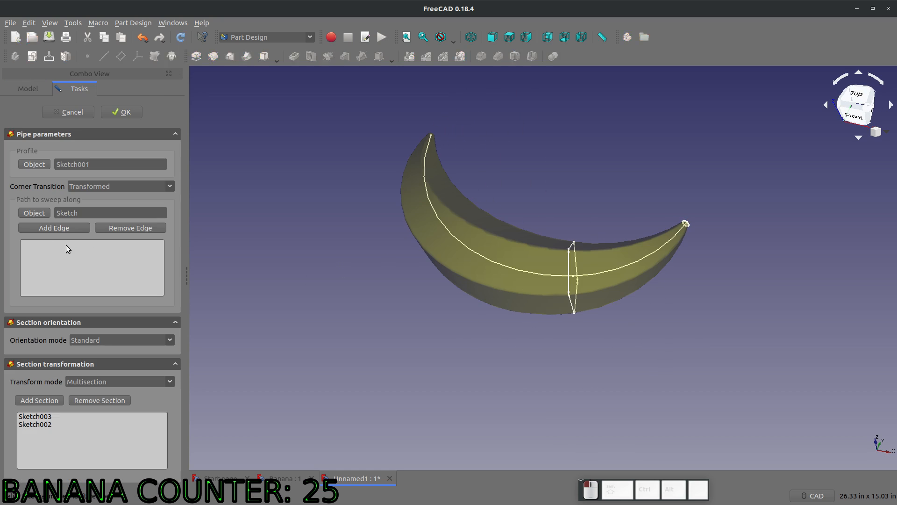
pyautogui.click(121, 111)
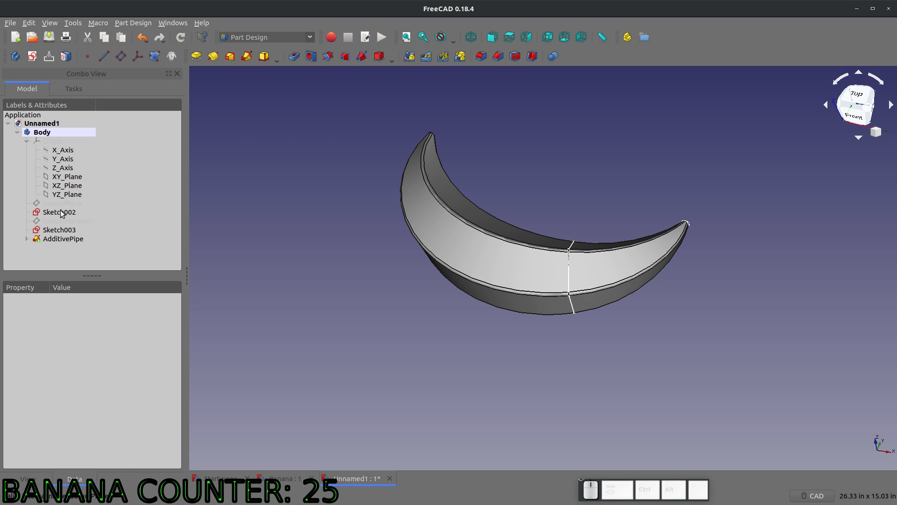
pyautogui.moveTo(49, 198)
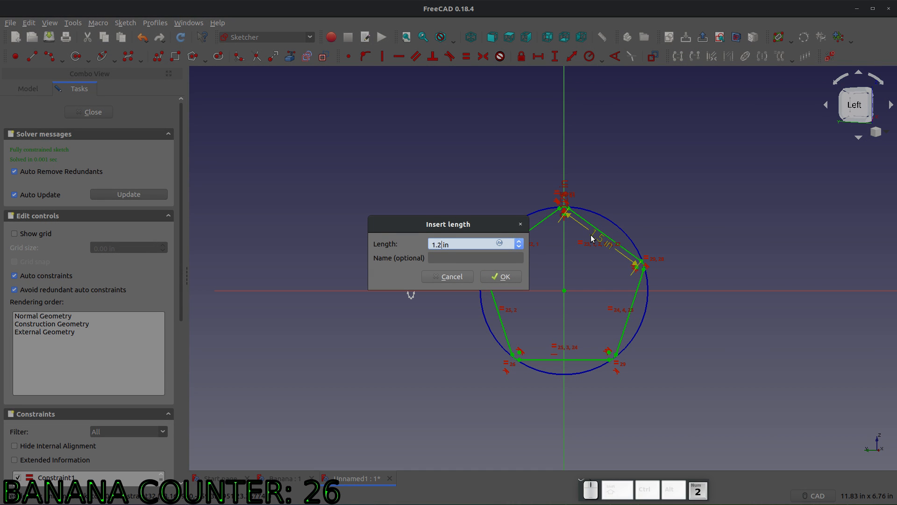
# Reduce the pentagon side lengths in the cross-section sketches again so the banana rebuilds slimmer.
pyautogui.click(499, 277)
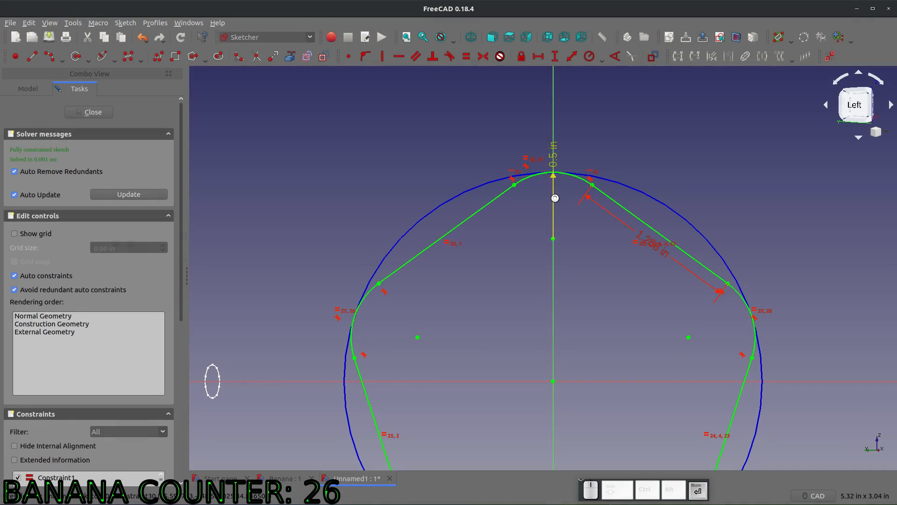
pyautogui.scroll(-3)
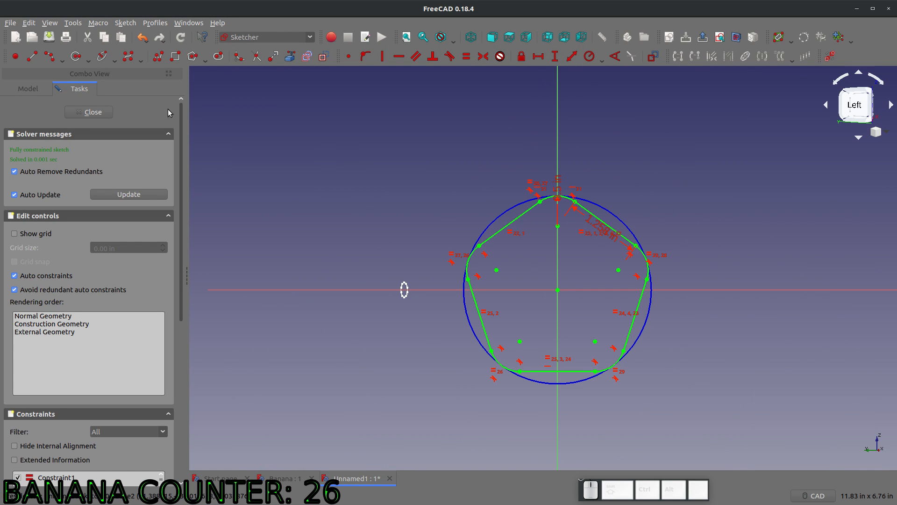
pyautogui.click(89, 111)
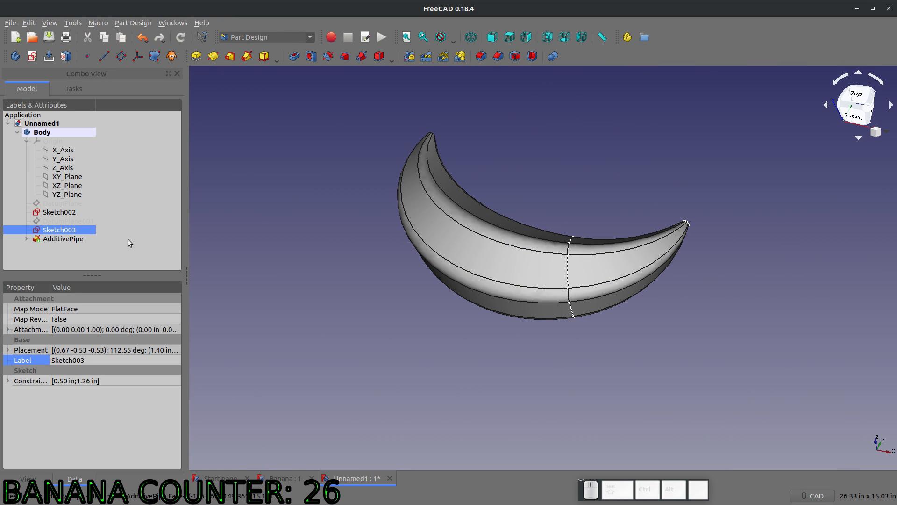
pyautogui.doubleClick(59, 230)
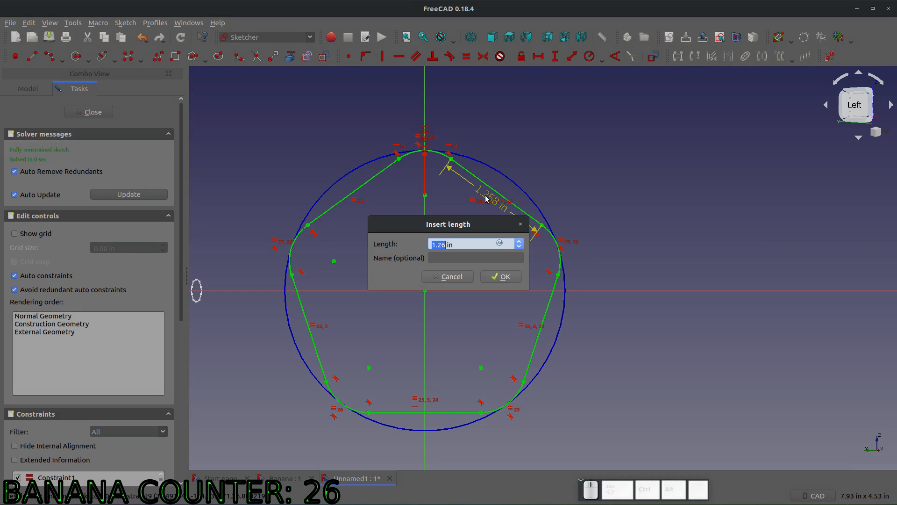
pyautogui.click(499, 277)
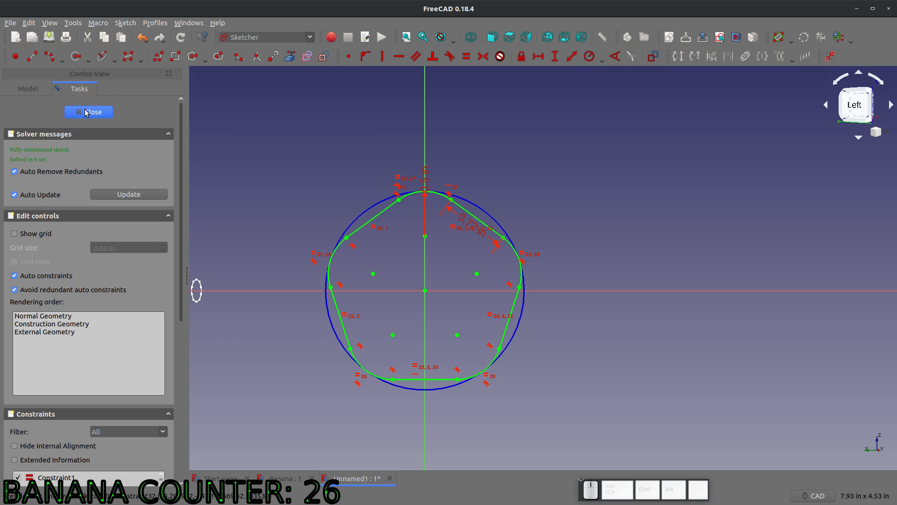
pyautogui.click(89, 112)
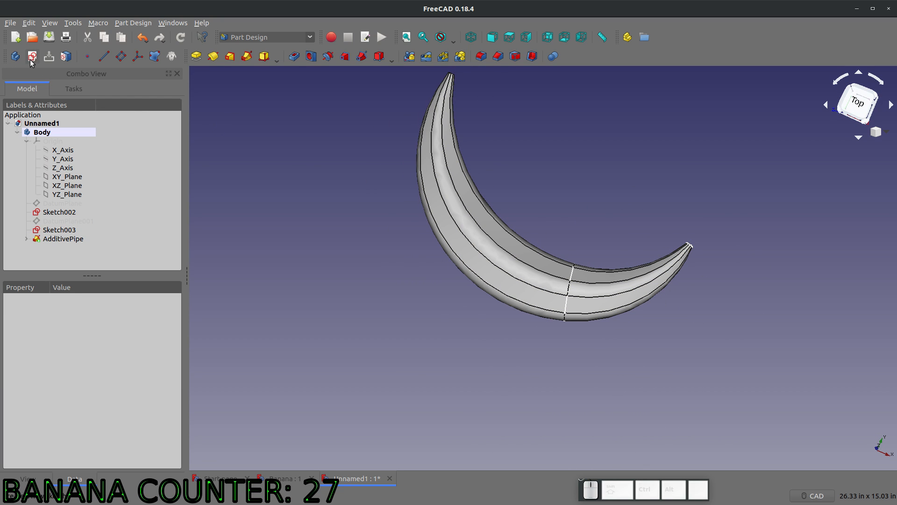
# Start Sketch004 on XY_Plane with the model shown in wireframe and the tree restored.
pyautogui.click(32, 56)
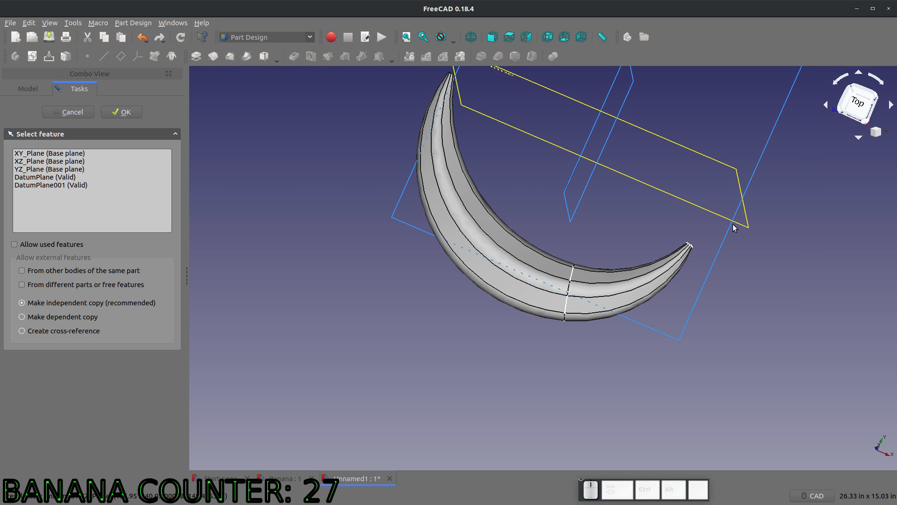
pyautogui.click(120, 111)
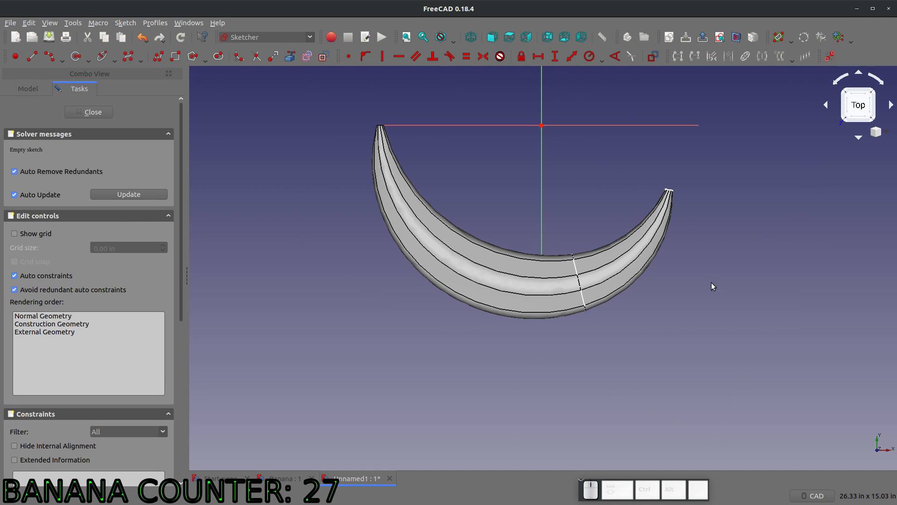
pyautogui.click(440, 37)
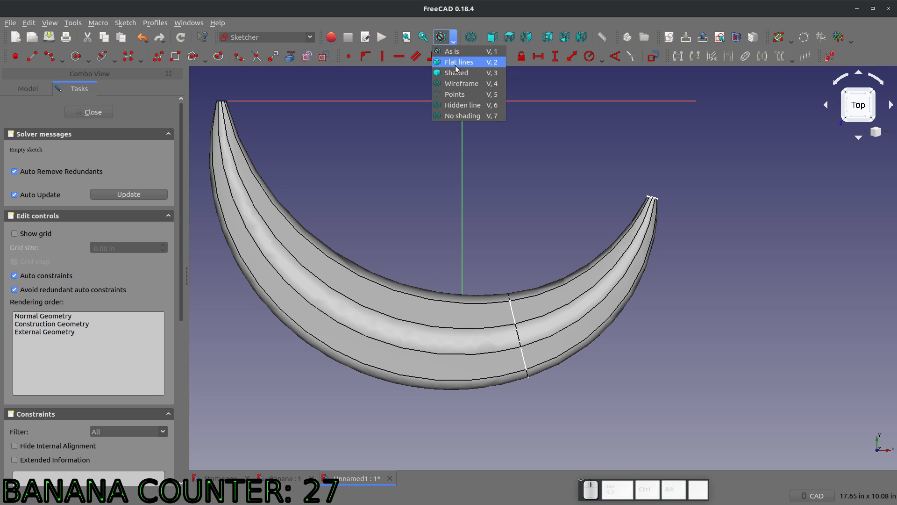
pyautogui.click(461, 83)
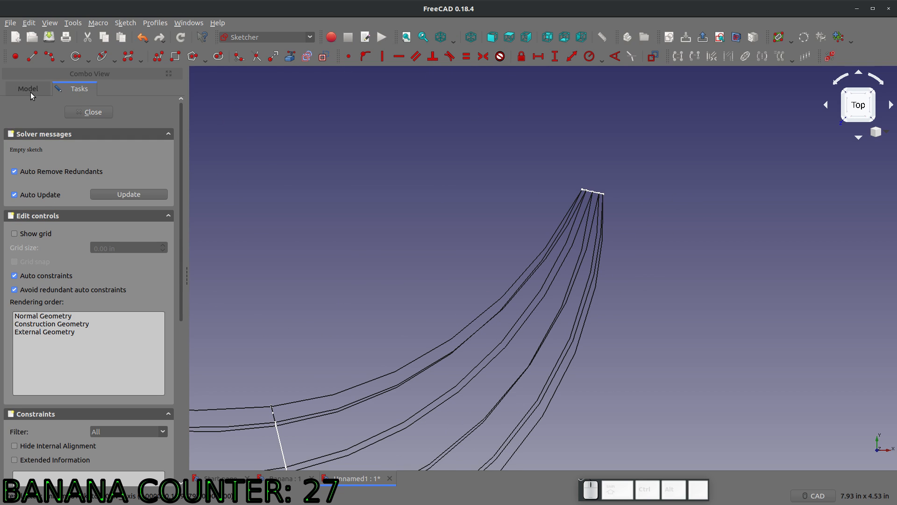
pyautogui.click(27, 89)
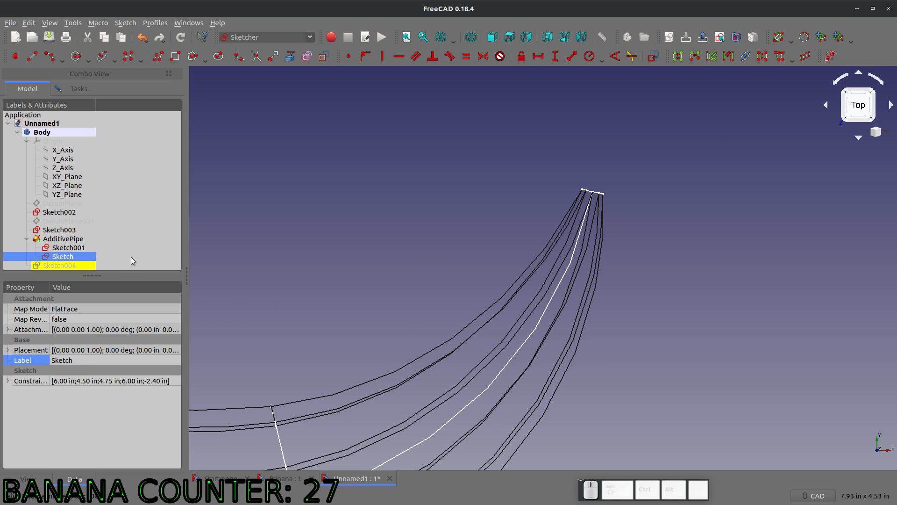
# Draw a short stem line from the banana's tip and begin dimensioning its length.
pyautogui.click(59, 265)
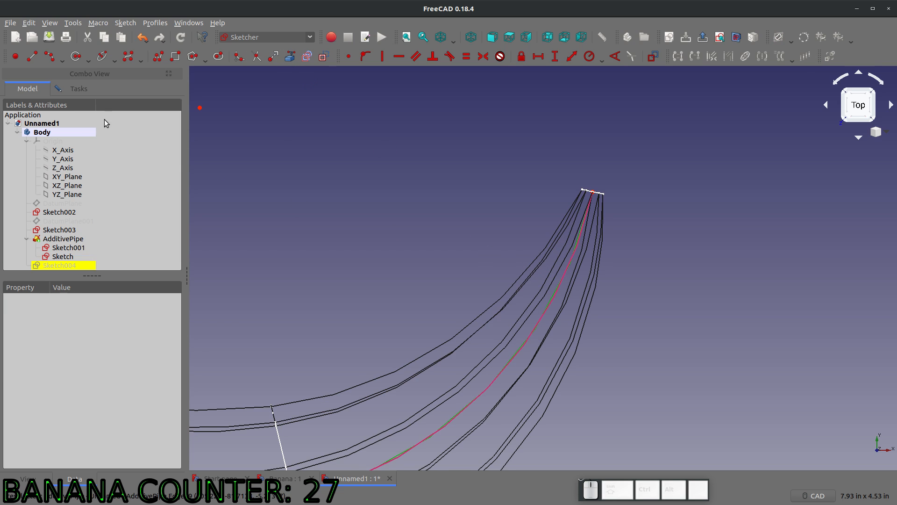
pyautogui.moveTo(595, 193)
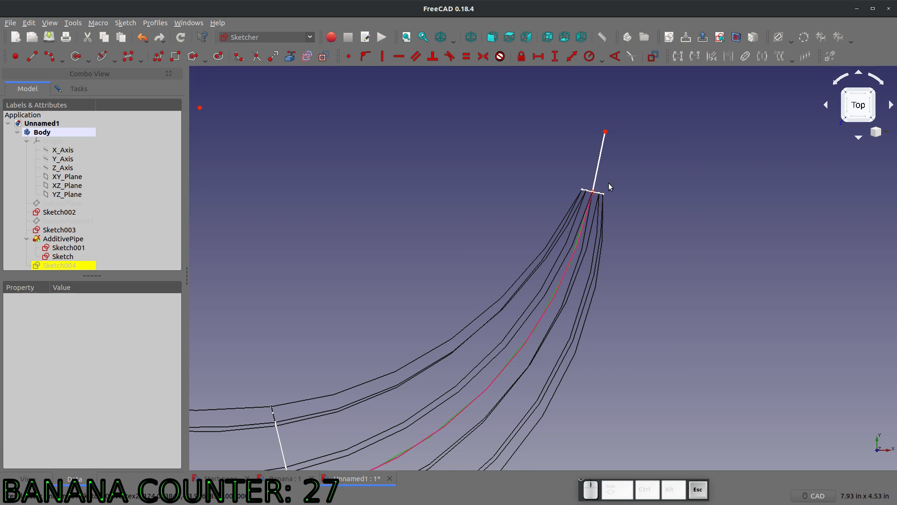
pyautogui.click(59, 265)
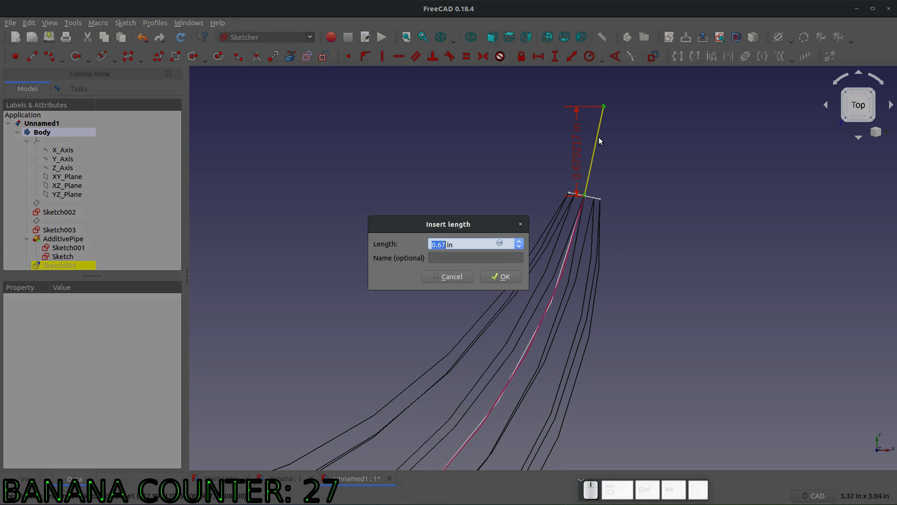
pyautogui.click(499, 276)
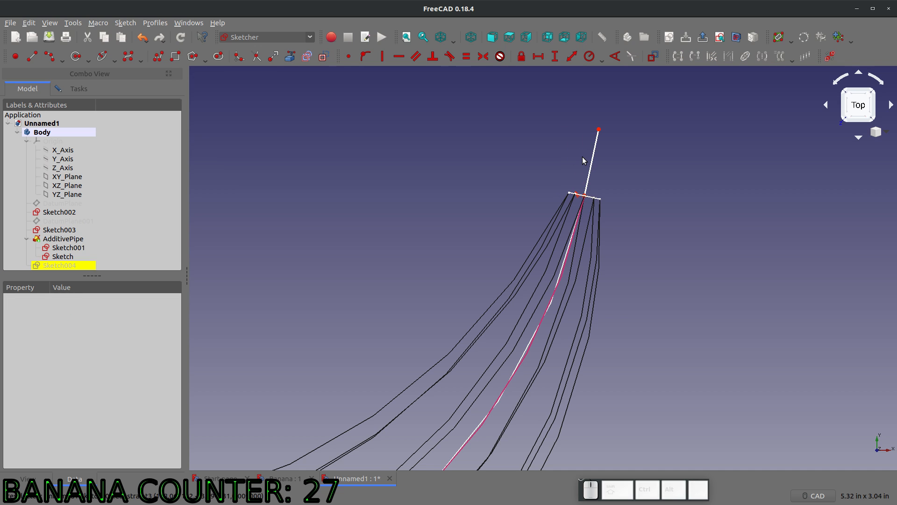
pyautogui.click(595, 159)
pyautogui.write('.5')
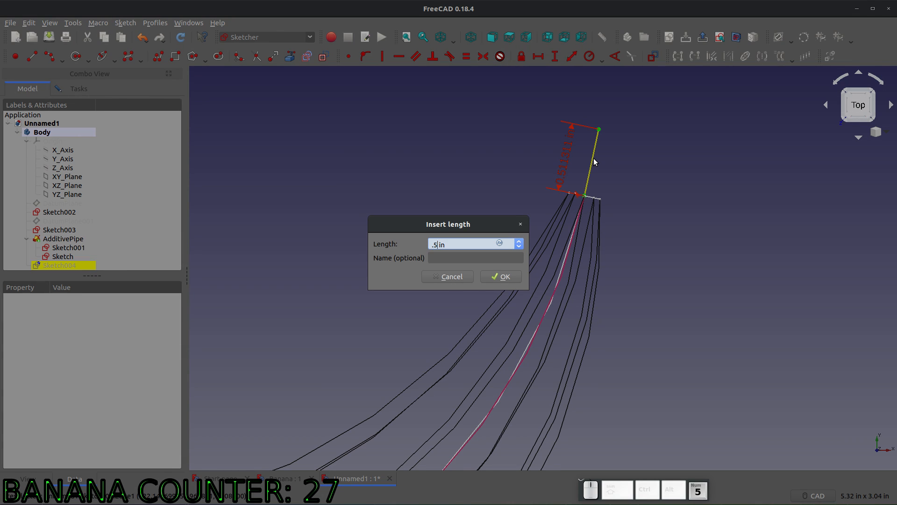
# Set the stem line to 0.5 in and draw a narrow rounded slot outline around it.
pyautogui.click(499, 277)
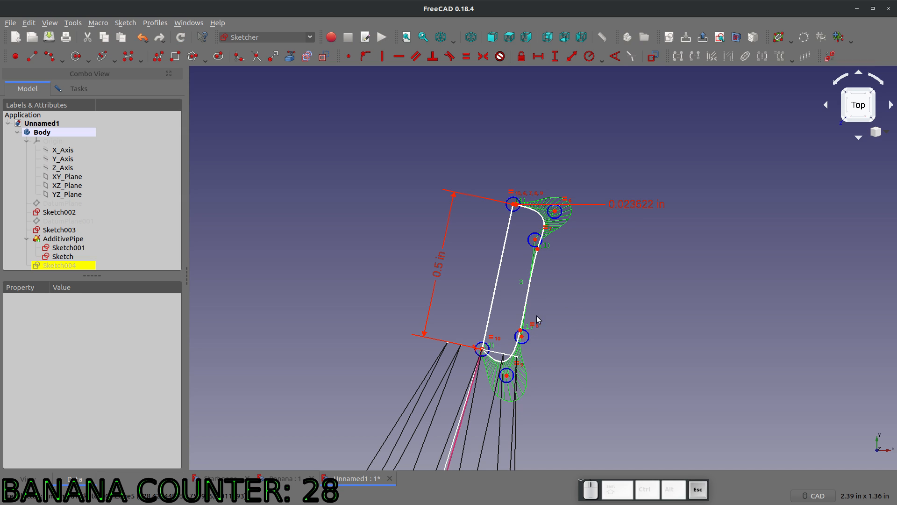
pyautogui.moveTo(513, 331)
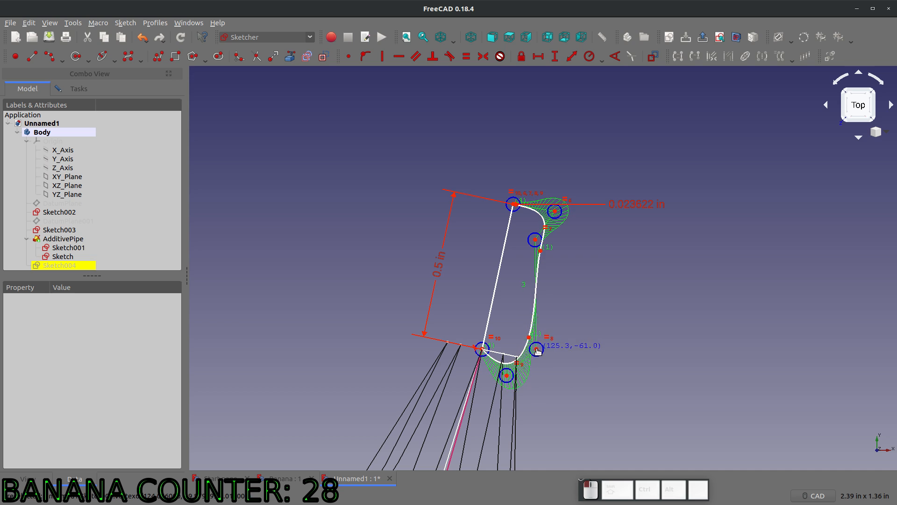
pyautogui.scroll(-3)
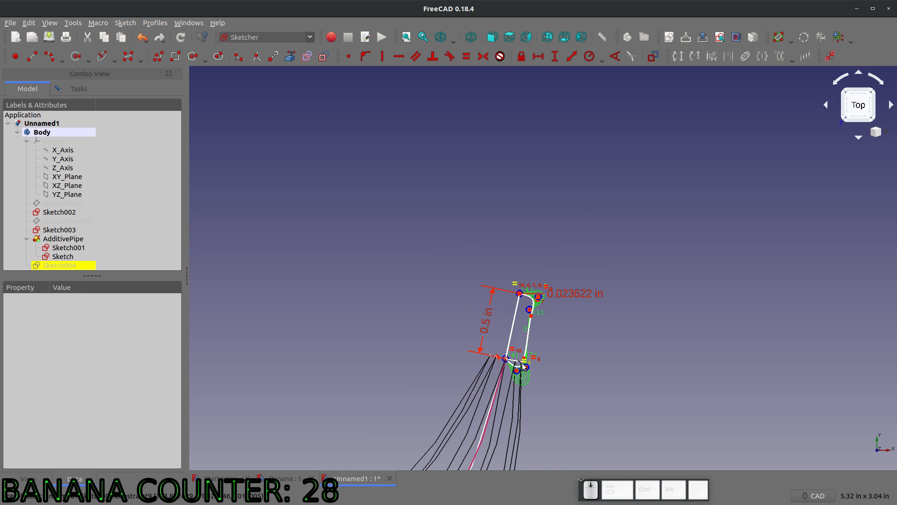
pyautogui.scroll(3)
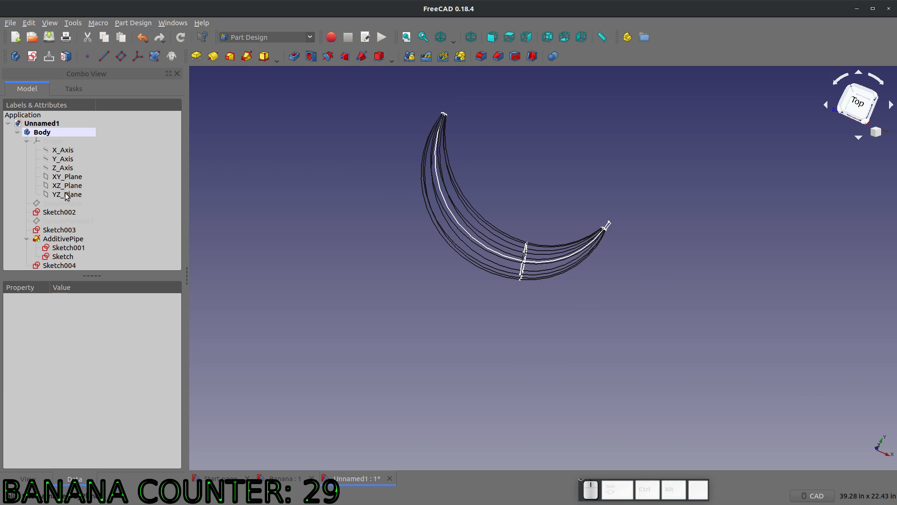
# Reopen Sketch004, add a straight line from the profile's top vertex to its base, and close it.
pyautogui.click(67, 176)
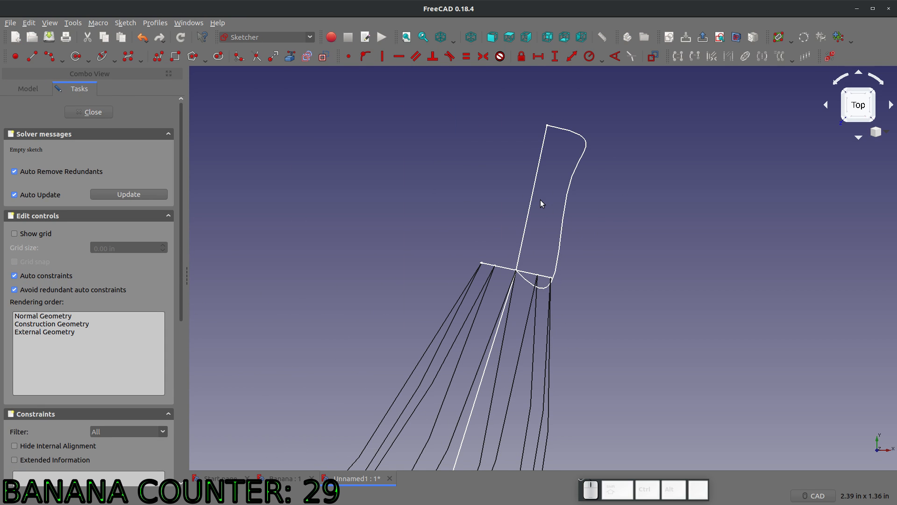
pyautogui.click(532, 200)
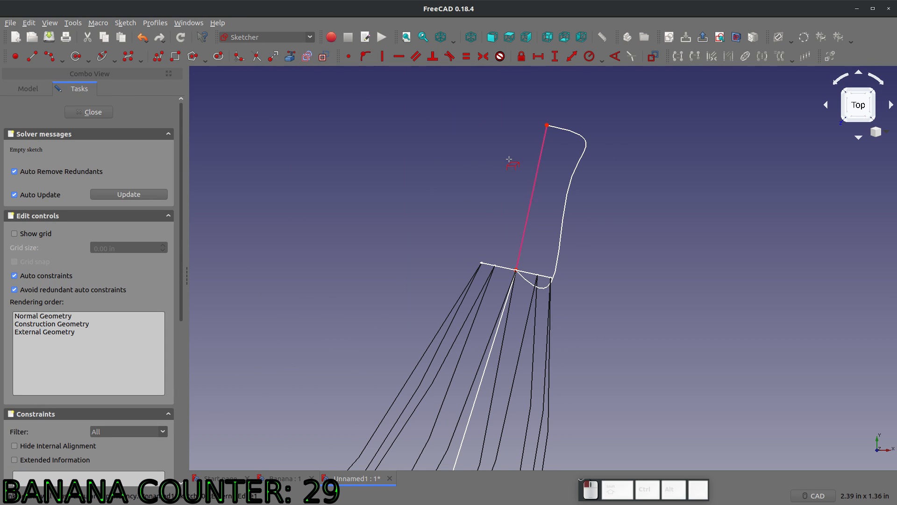
pyautogui.moveTo(551, 125)
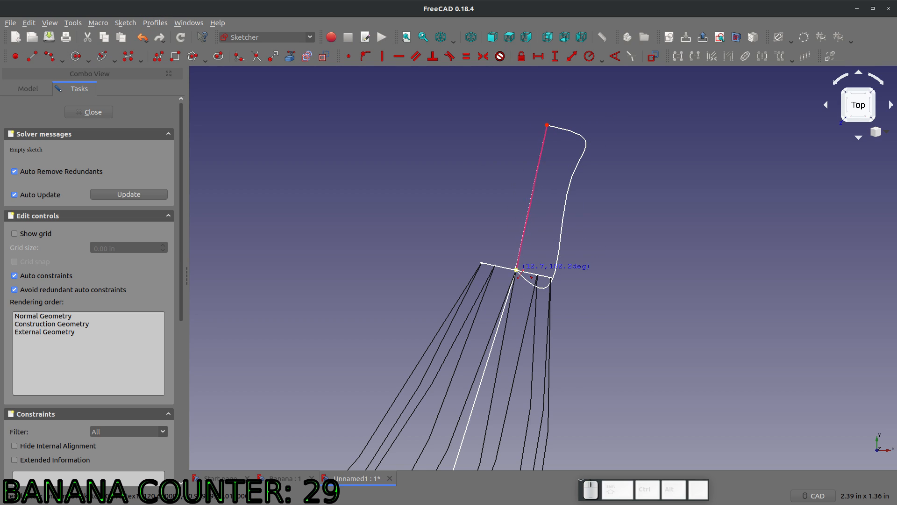
pyautogui.click(89, 111)
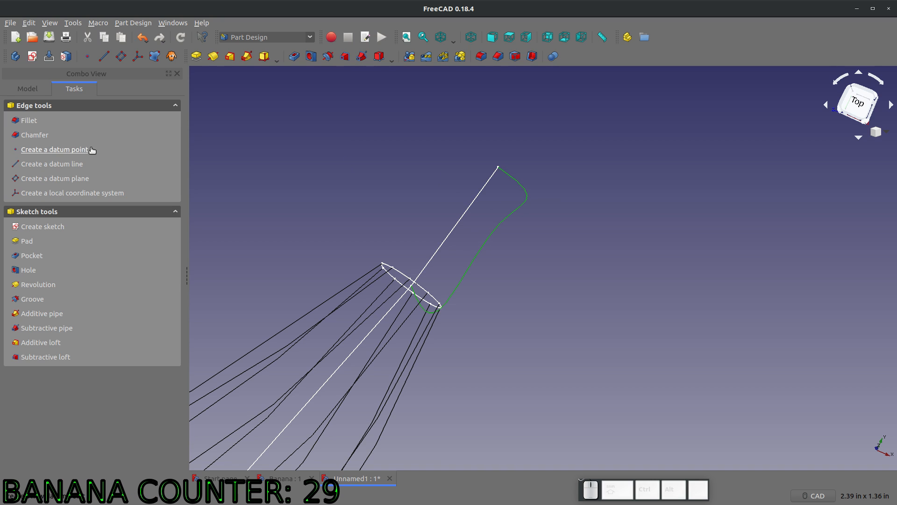
pyautogui.moveTo(27, 241)
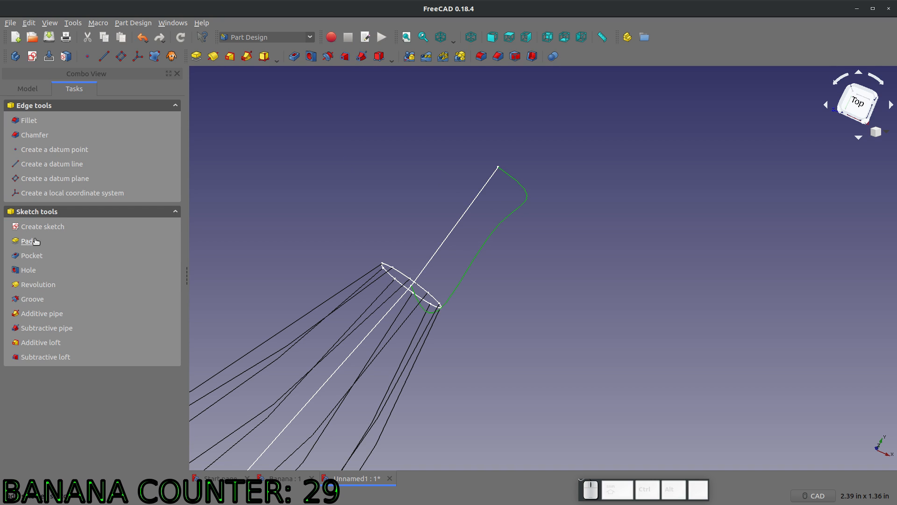
pyautogui.moveTo(452, 226)
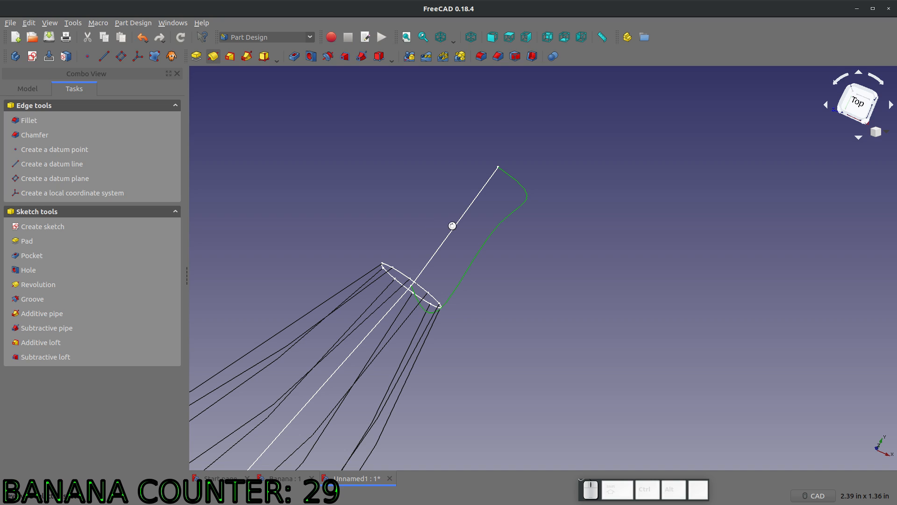
# Revolve the stem profile 360° about its straight edge as reference axis, viewing the result shaded.
pyautogui.click(38, 284)
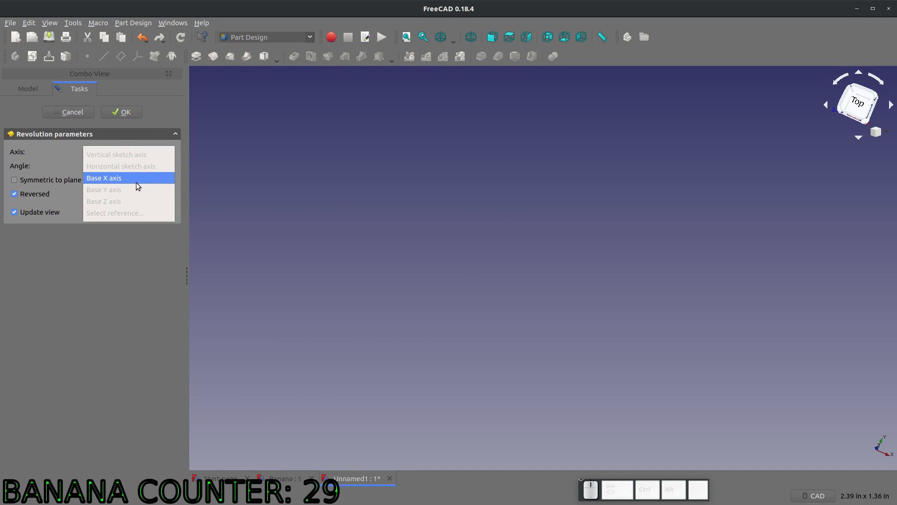
pyautogui.click(116, 155)
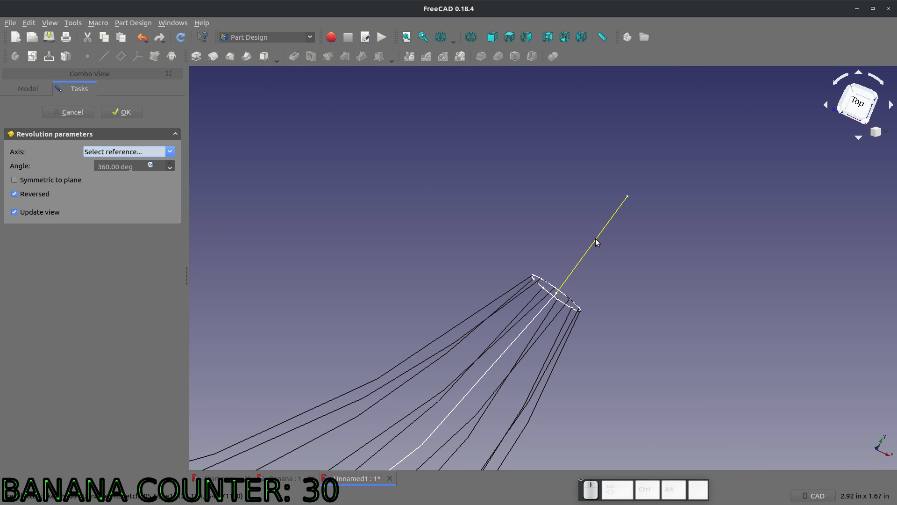
pyautogui.click(596, 242)
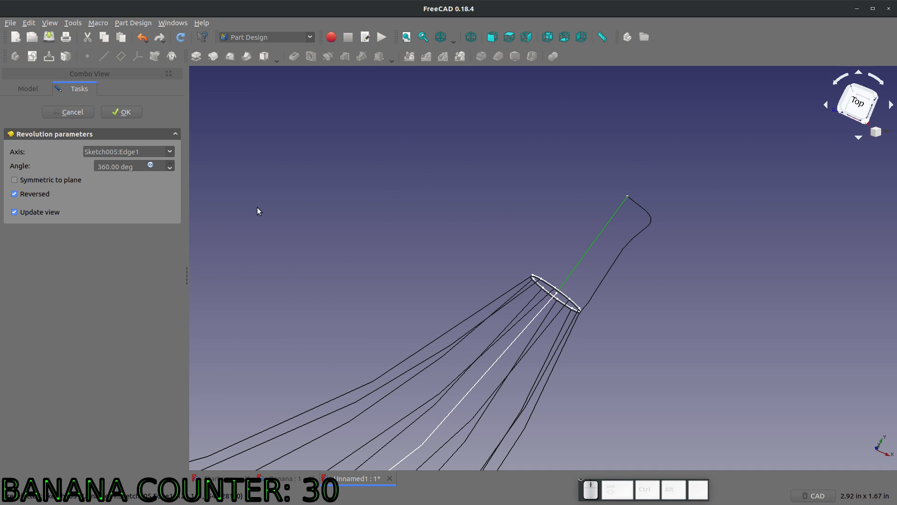
pyautogui.click(452, 36)
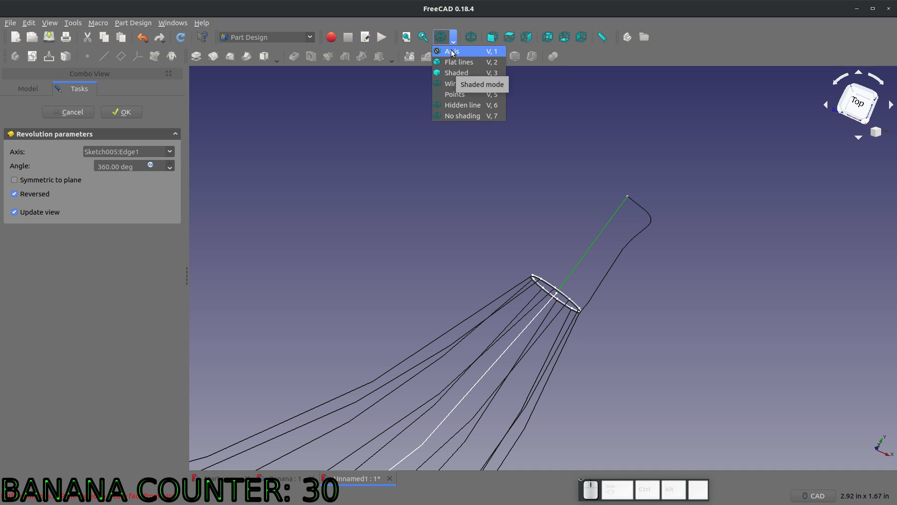
pyautogui.click(456, 73)
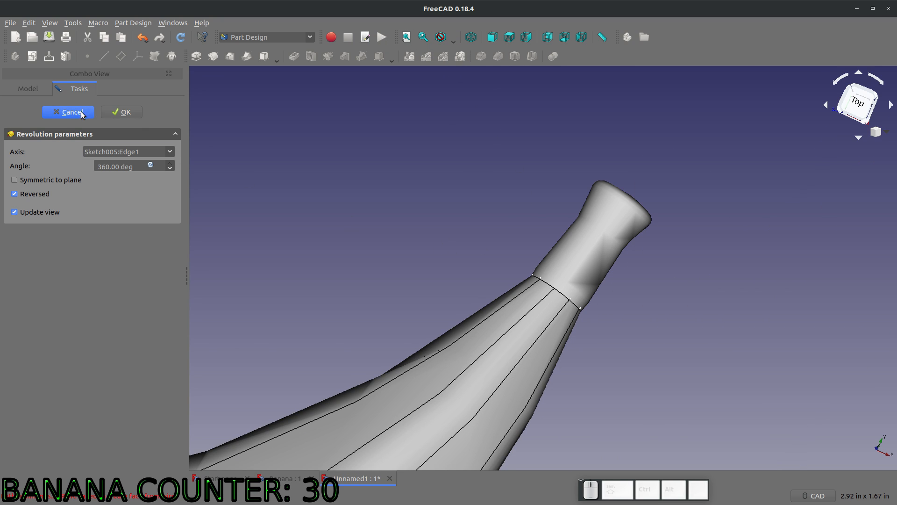
pyautogui.click(68, 111)
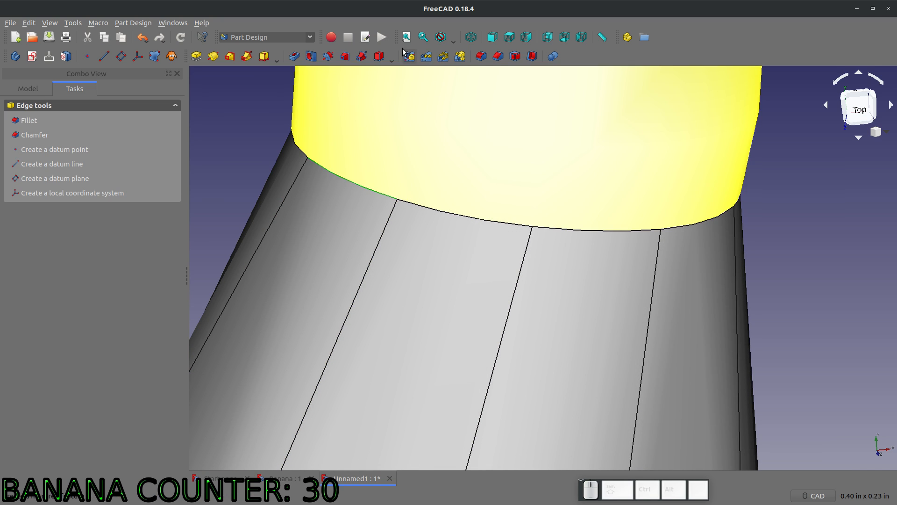
pyautogui.click(28, 121)
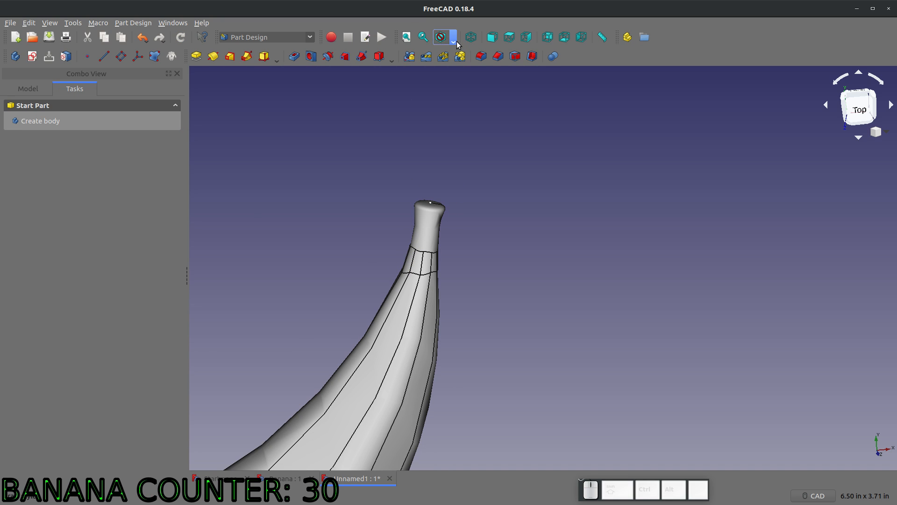
pyautogui.click(440, 36)
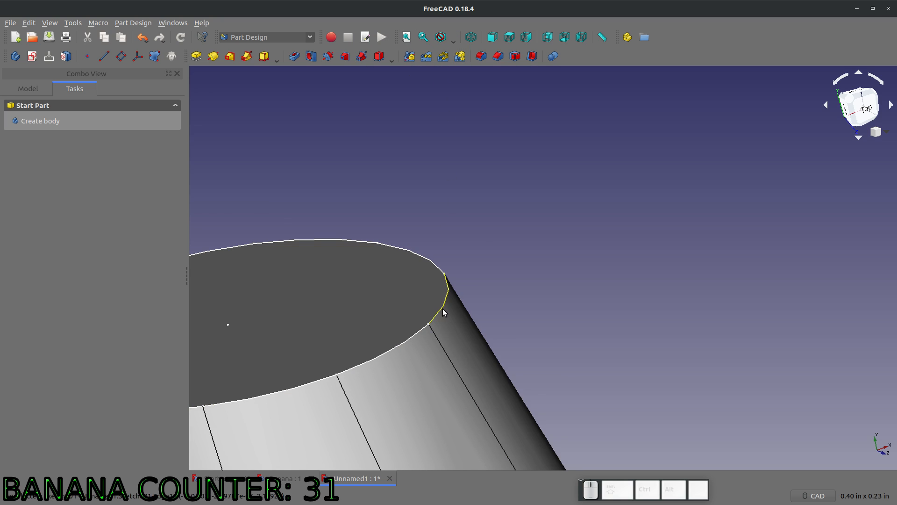
# Fillet the stem's top rim edge, trying spinner radius values and dismissing the failed-fillet error.
pyautogui.click(446, 292)
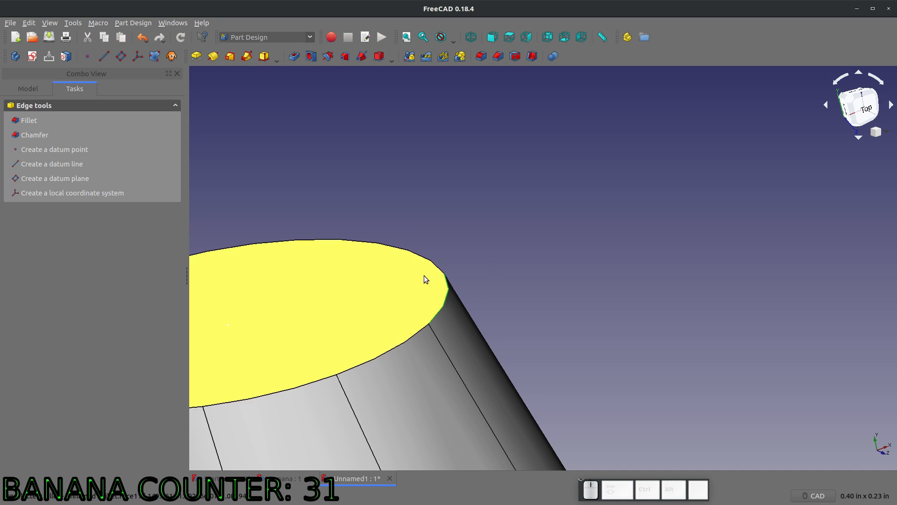
pyautogui.click(28, 120)
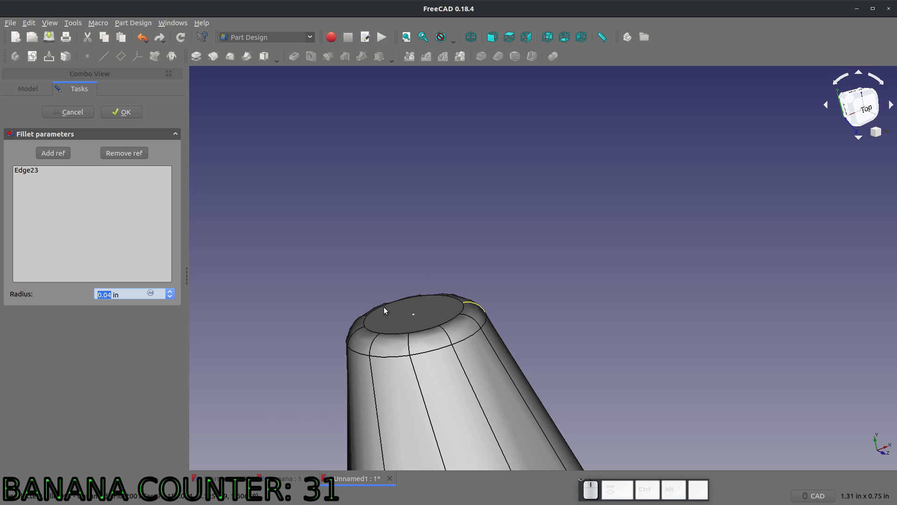
pyautogui.click(170, 292)
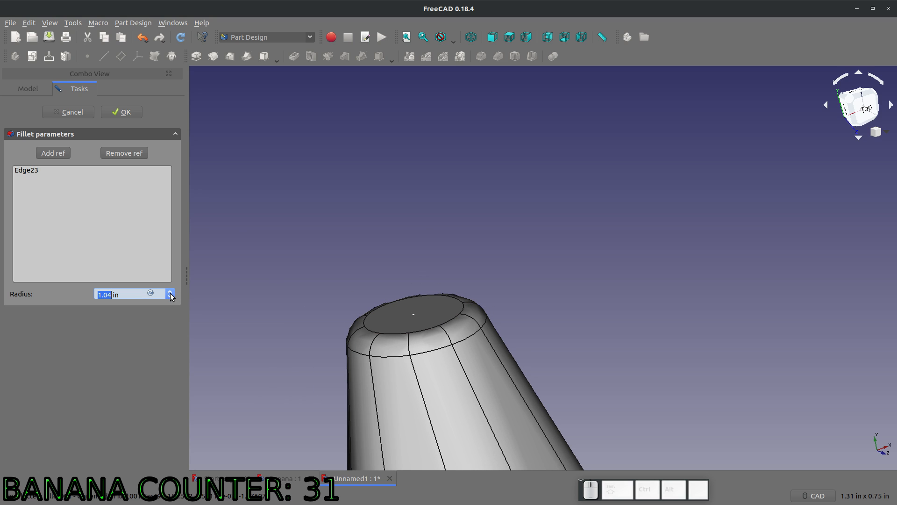
pyautogui.click(170, 298)
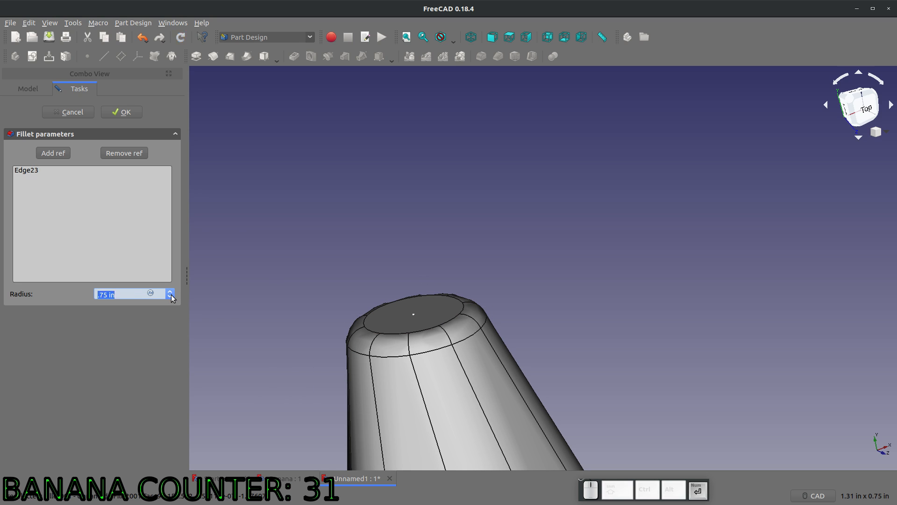
pyautogui.click(170, 295)
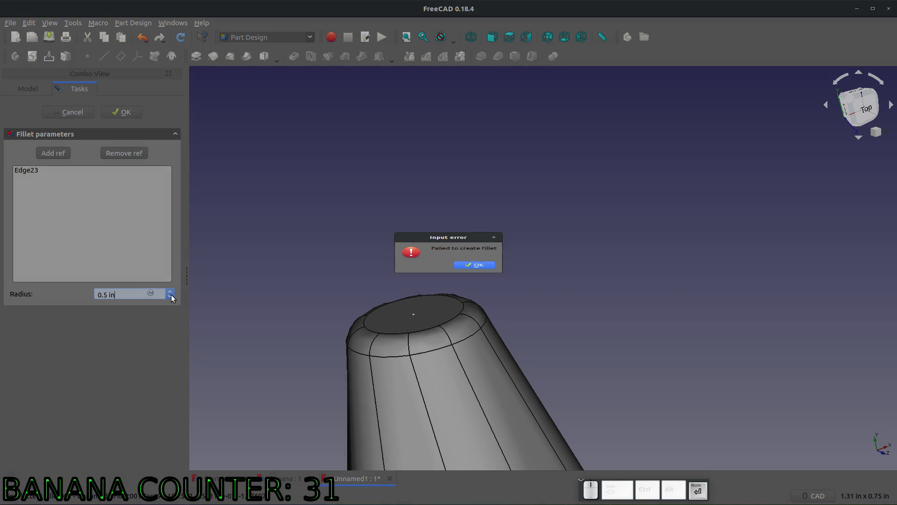
pyautogui.click(474, 265)
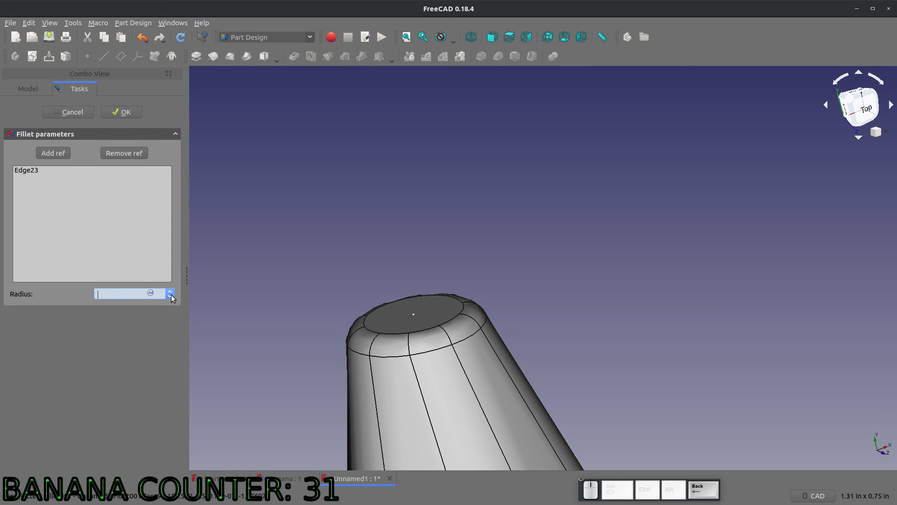
# Set the stem fillet radius to 0.1 and confirm it.
pyautogui.write('0.')
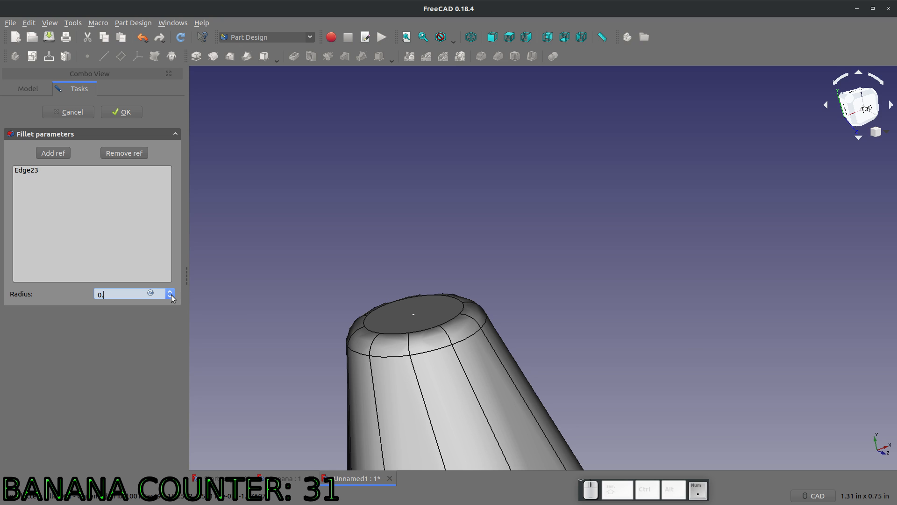
pyautogui.click(169, 291)
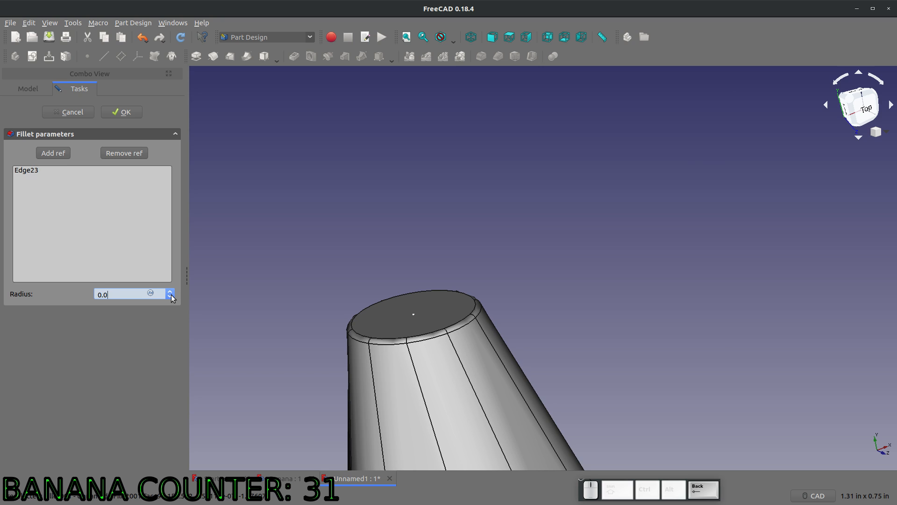
pyautogui.click(169, 292)
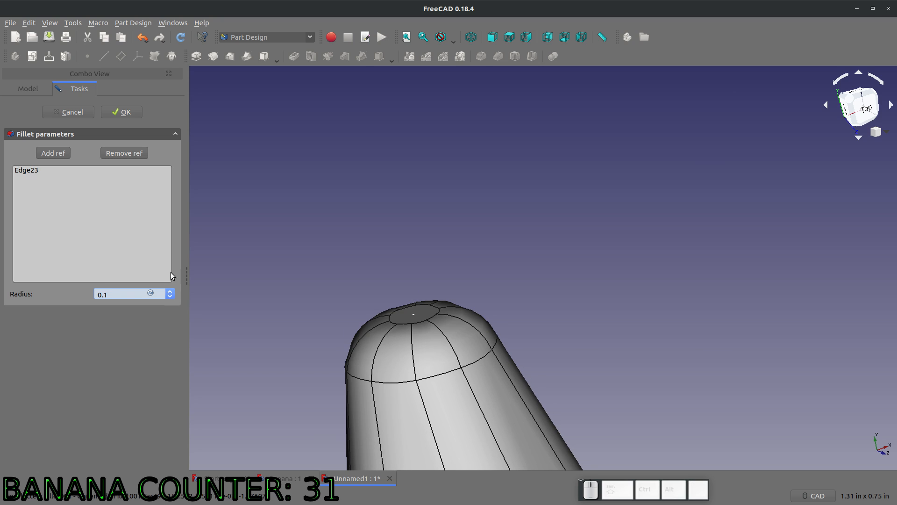
pyautogui.click(120, 111)
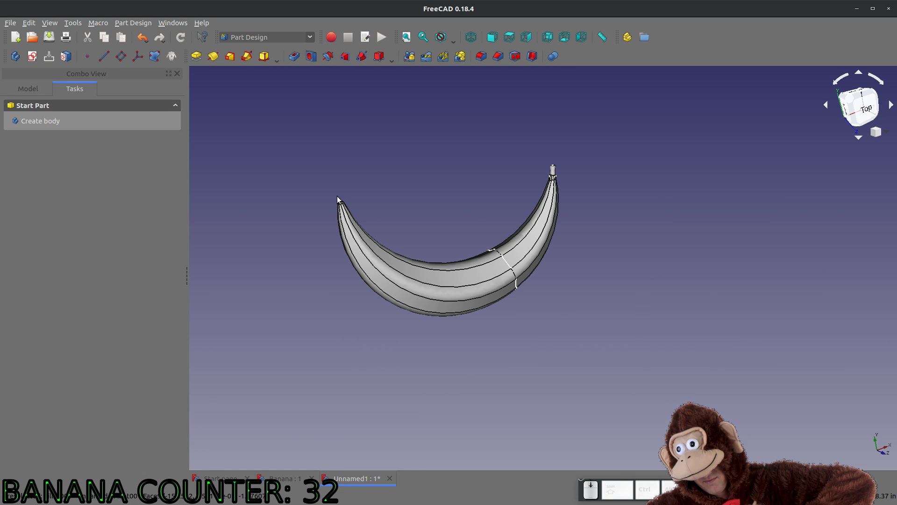